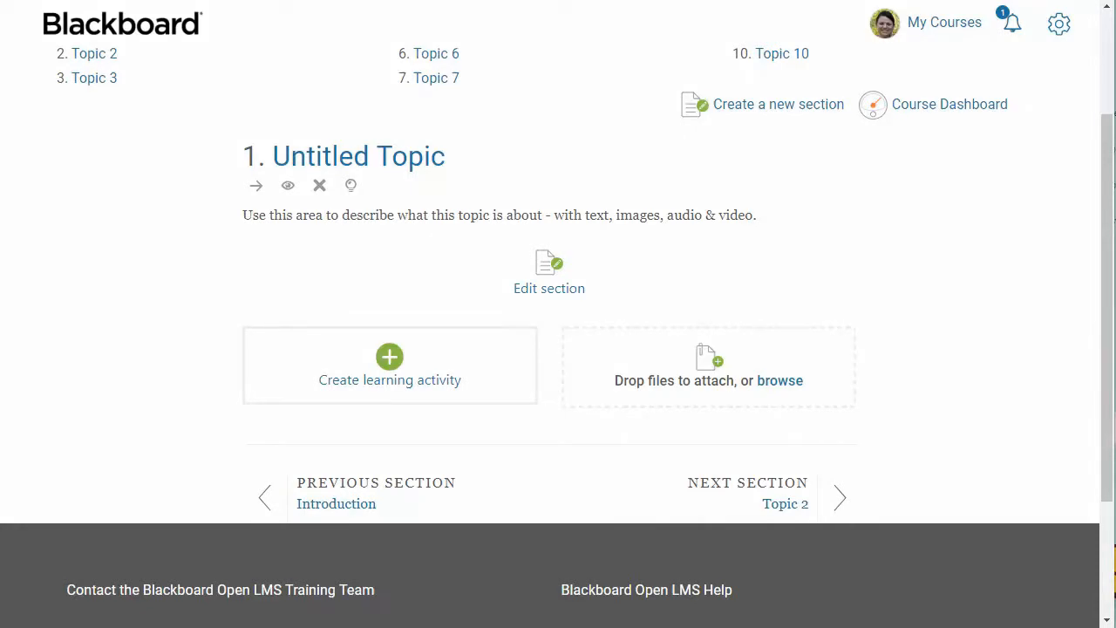
mouse_move(427, 393)
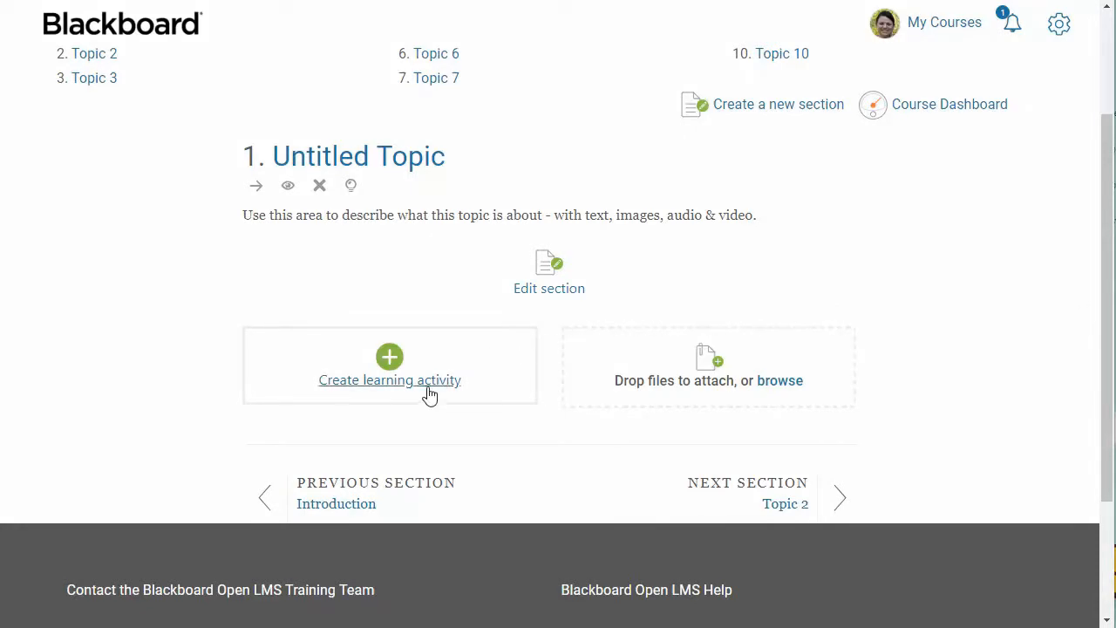
Create a learning activity in Topic 1 and choose Quiz from the activity chooser
left_click(389, 380)
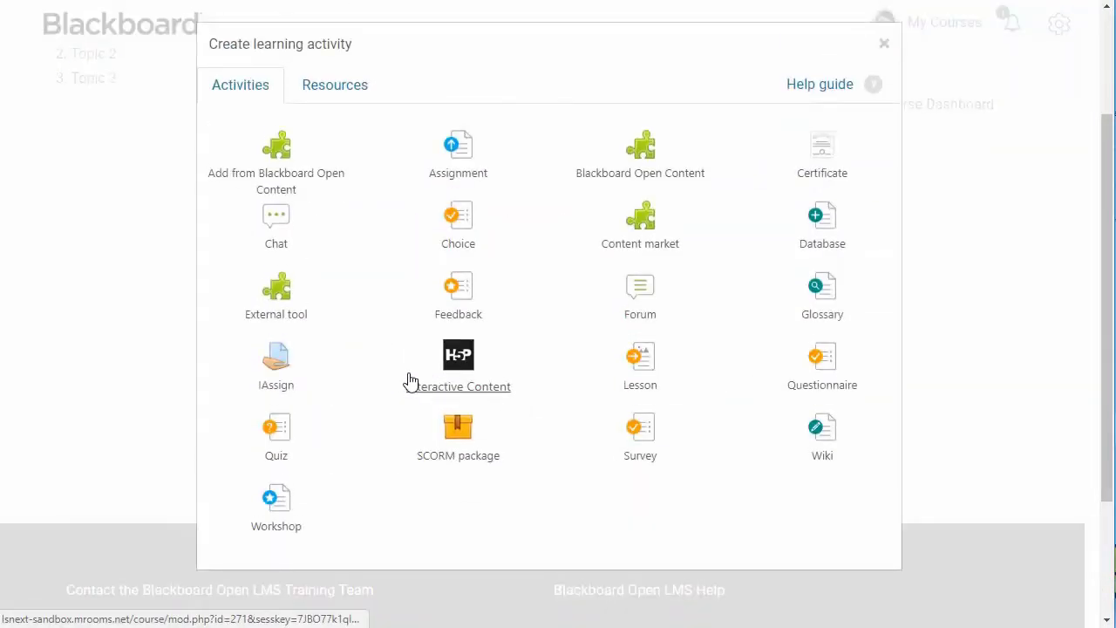
left_click(275, 436)
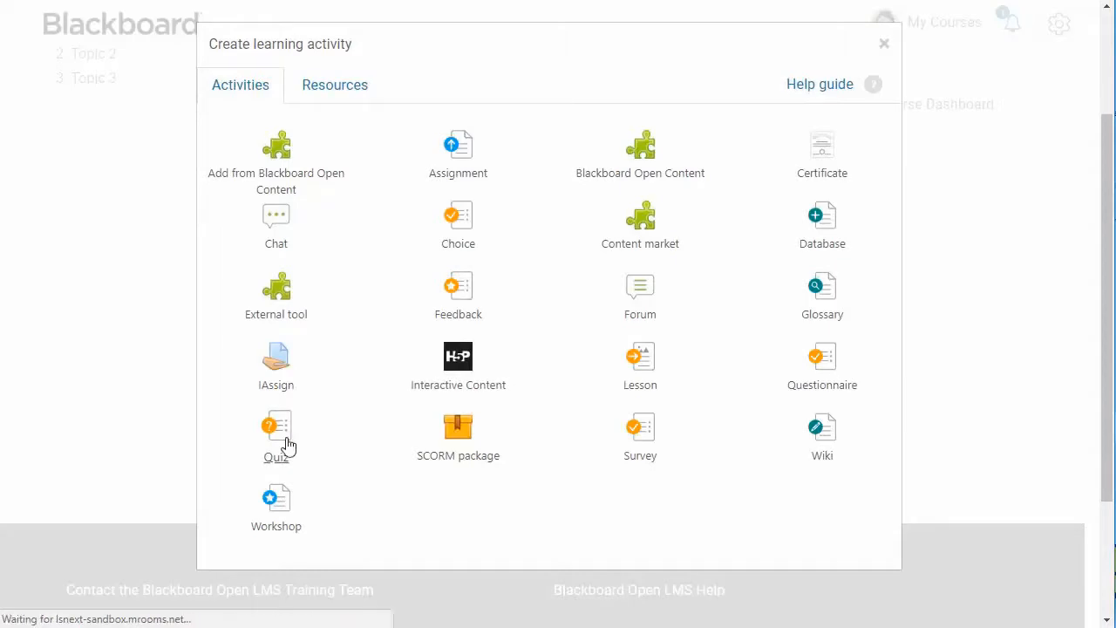
left_click(276, 427)
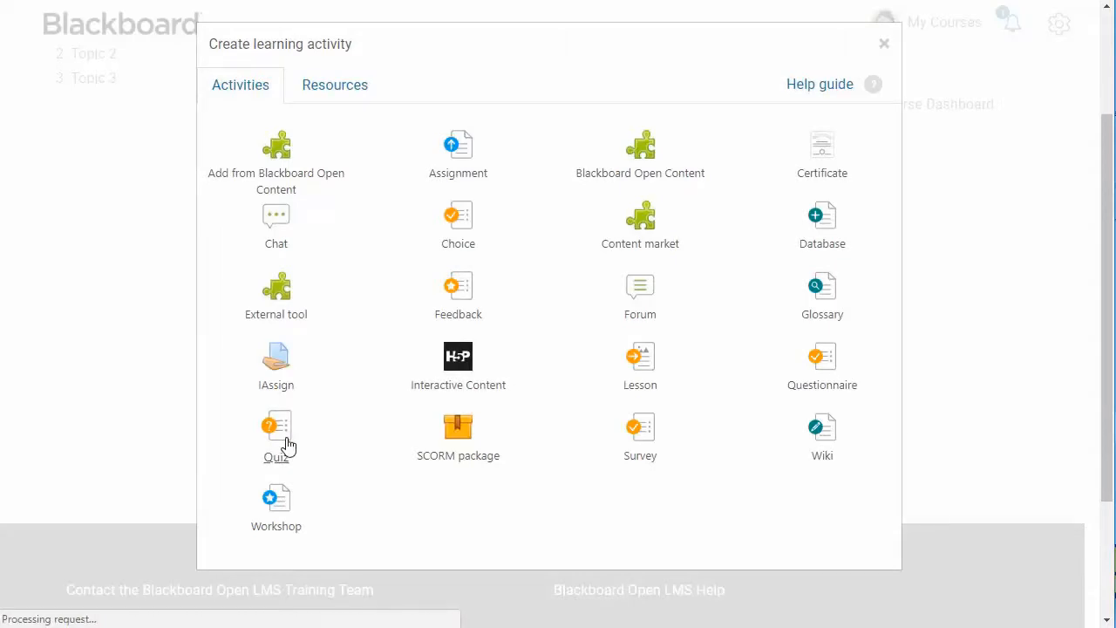
Name the quiz 'Topic 1: Assessment' and describe it as a topic review with 5 attempts
left_click(276, 435)
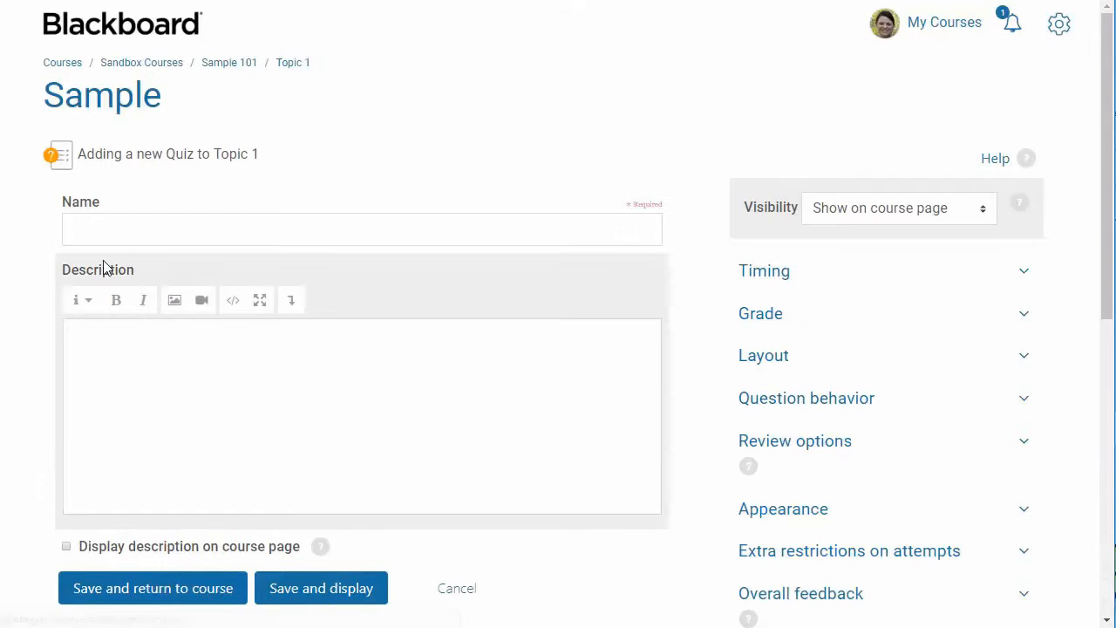
type("Topic 1: Assessment")
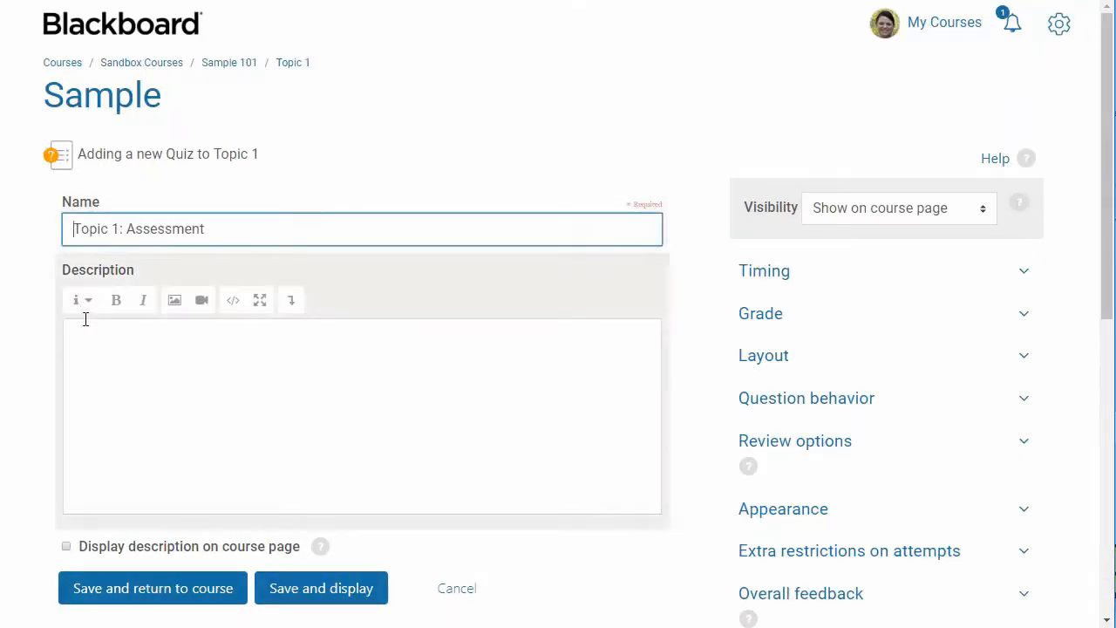
type("Complete this assessment to review your understanding of this topic. You will have 5 attempts at this quiz, and each attempt will build upon the last. Click the Attempt quiz now button to take the quiz. Submit your answers when you are finished. Good luck!")
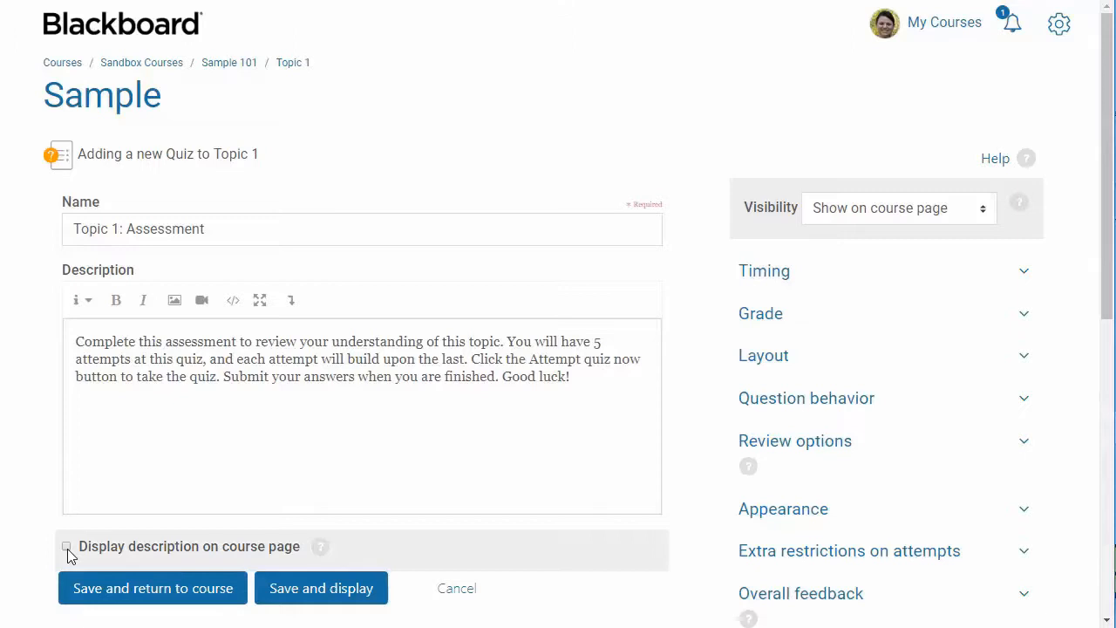
mouse_move(87, 565)
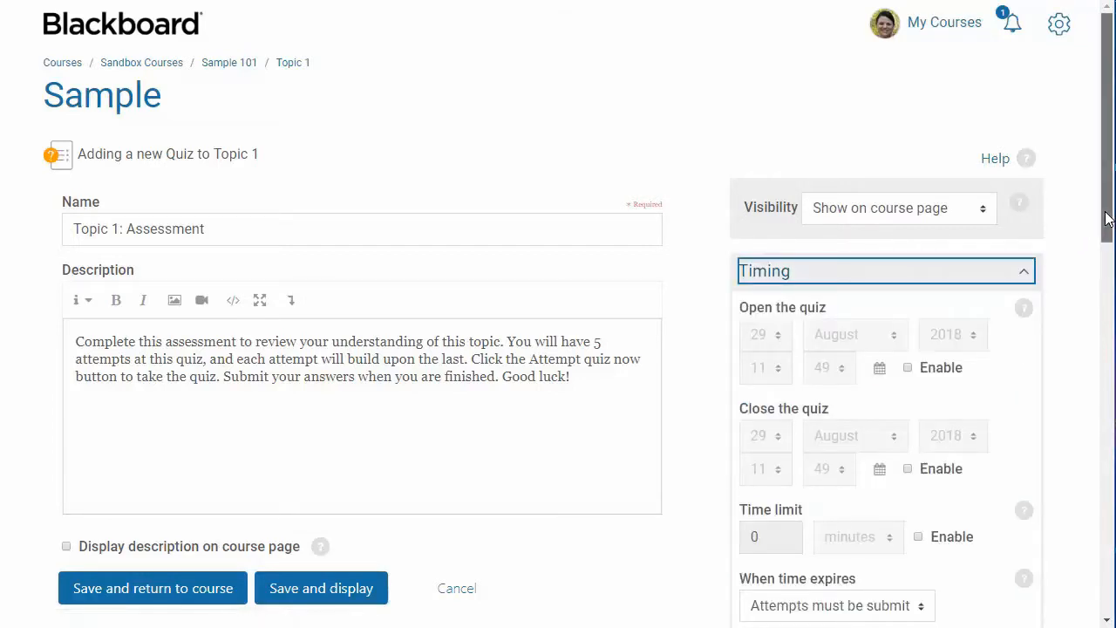
Leave the quiz opening date disabled and keep automatic submission when time expires
scroll("down", 3)
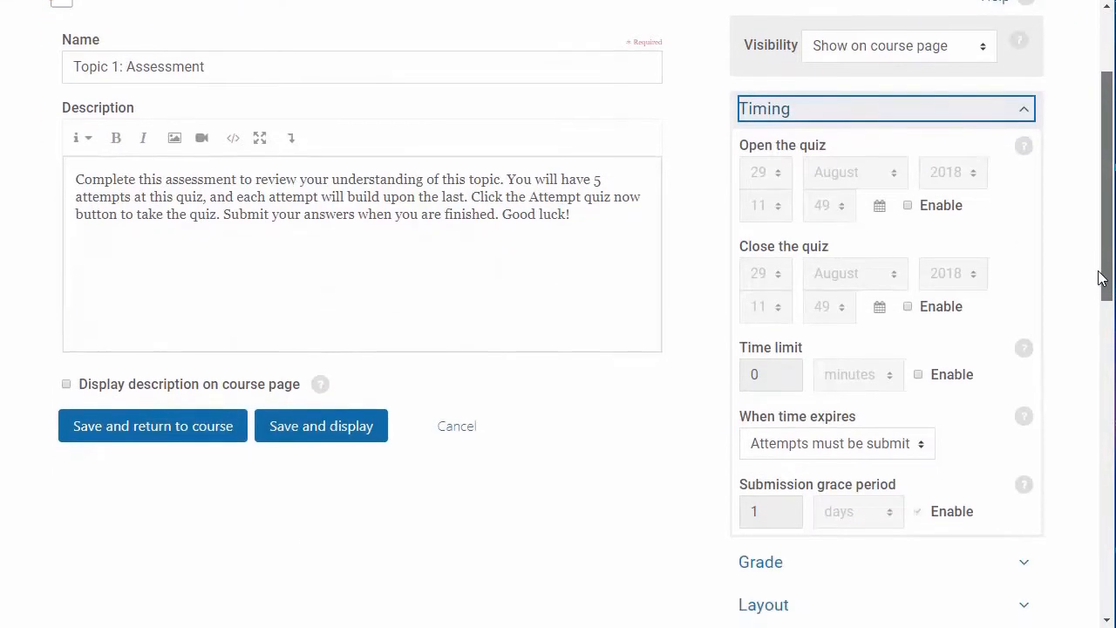
left_click(907, 206)
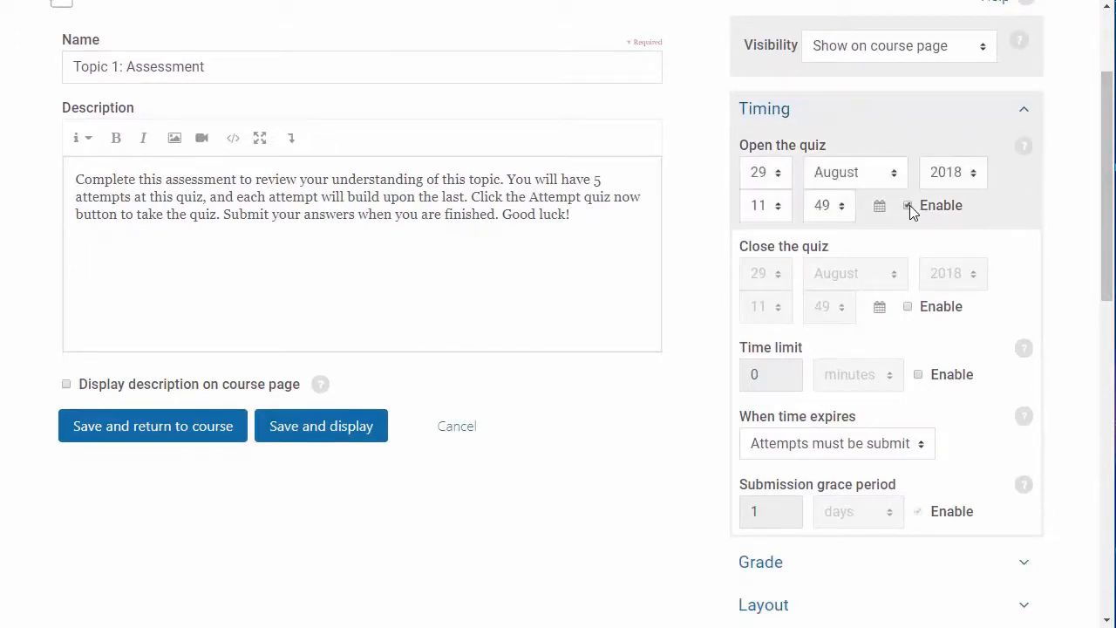
left_click(854, 173)
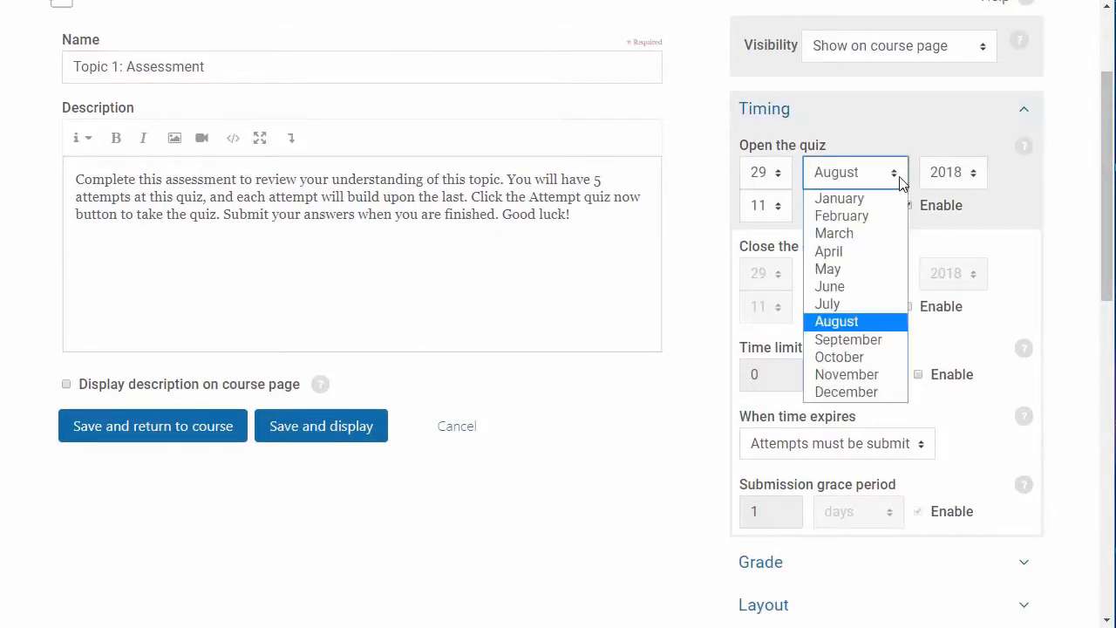
left_click(836, 321)
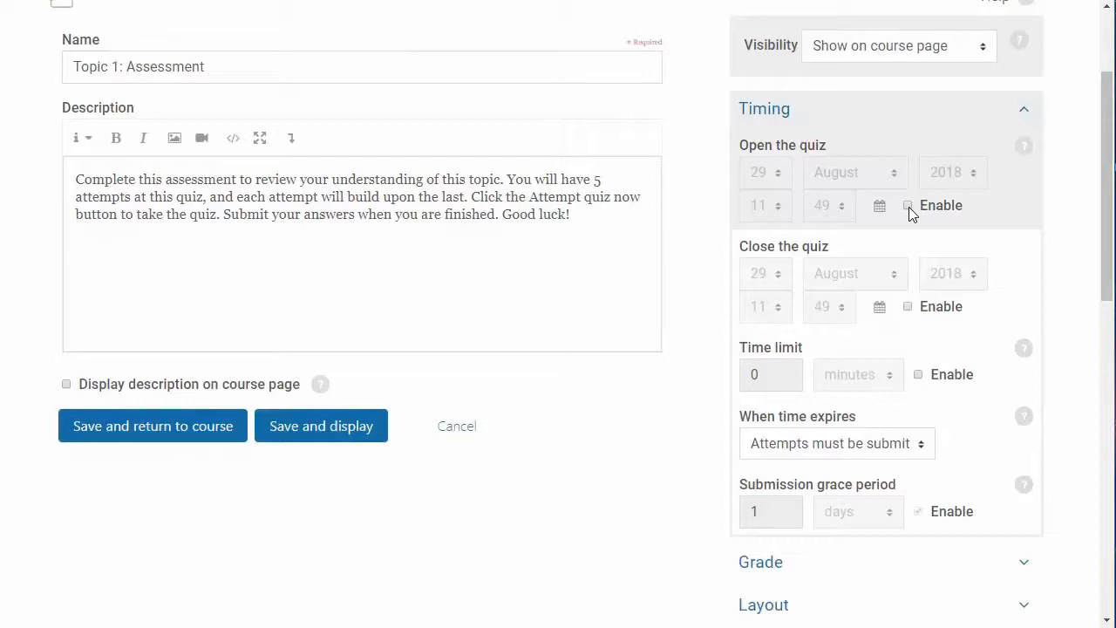
left_click(917, 373)
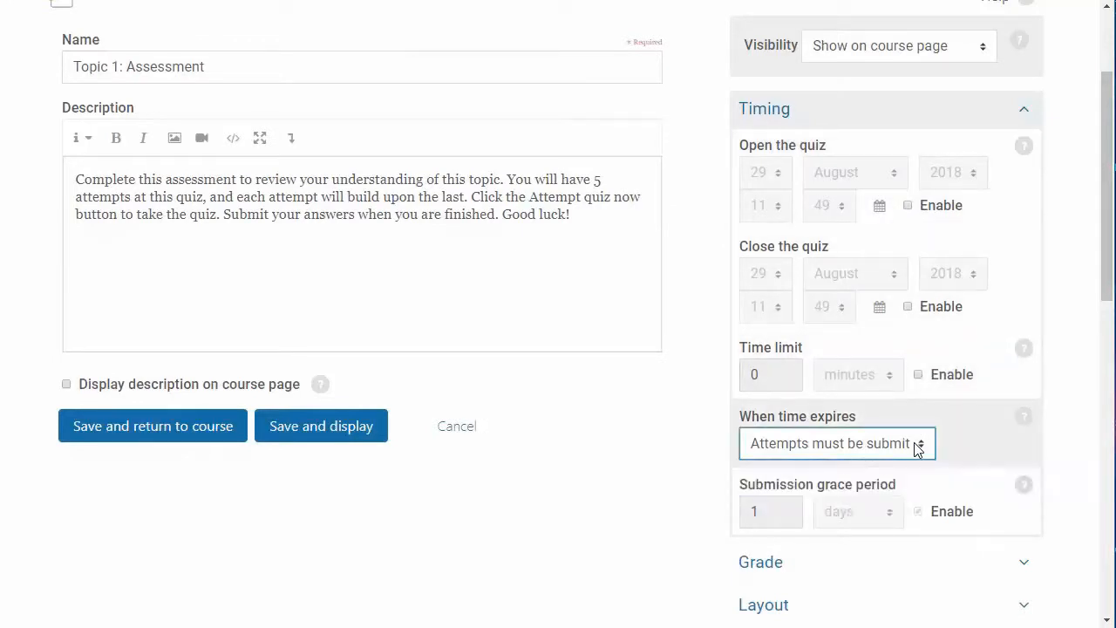
left_click(918, 511)
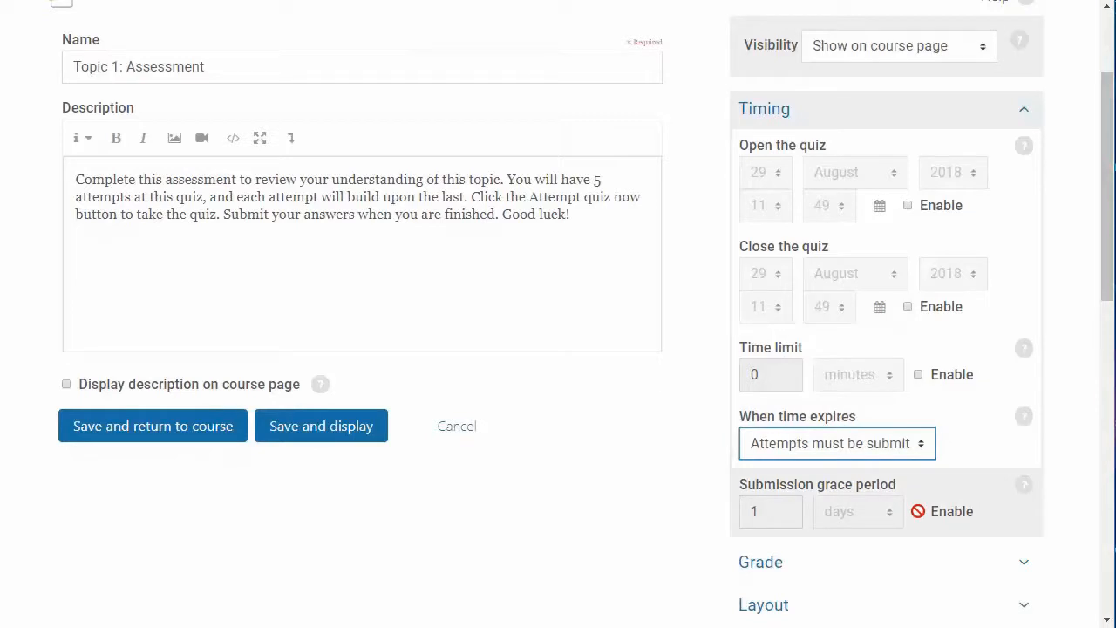
left_click(835, 443)
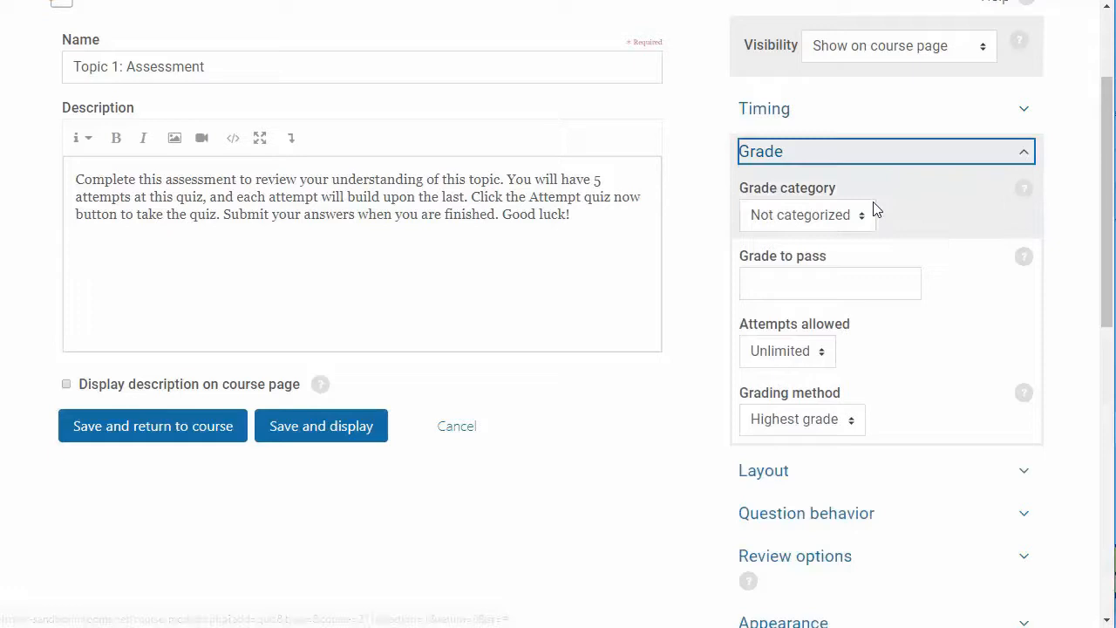
Keep the quiz grade category as Not categorized
left_click(805, 214)
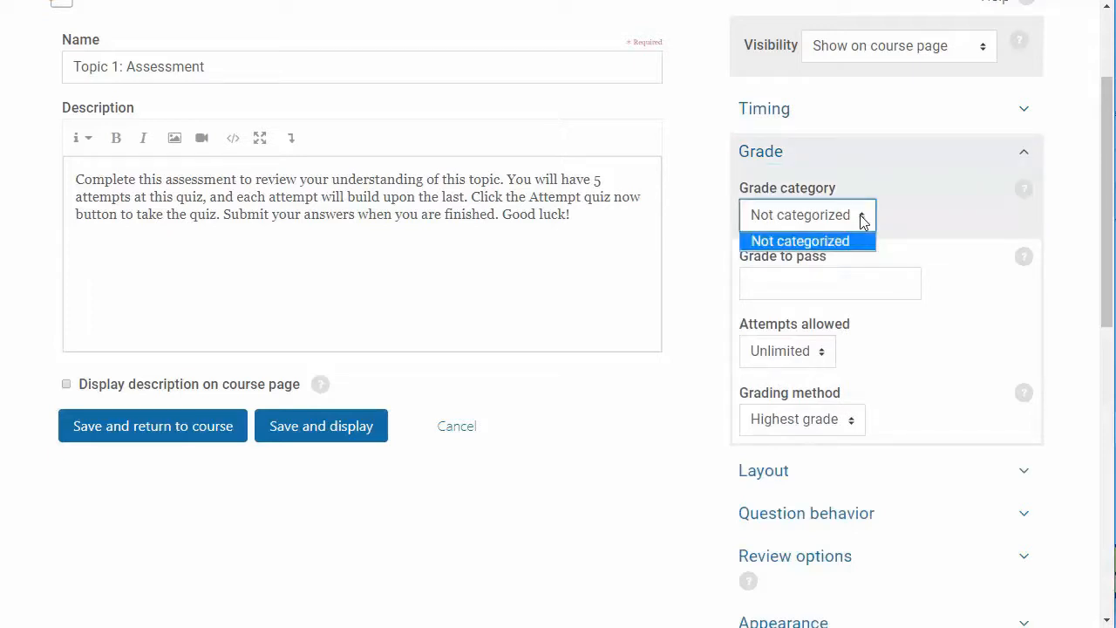
left_click(801, 241)
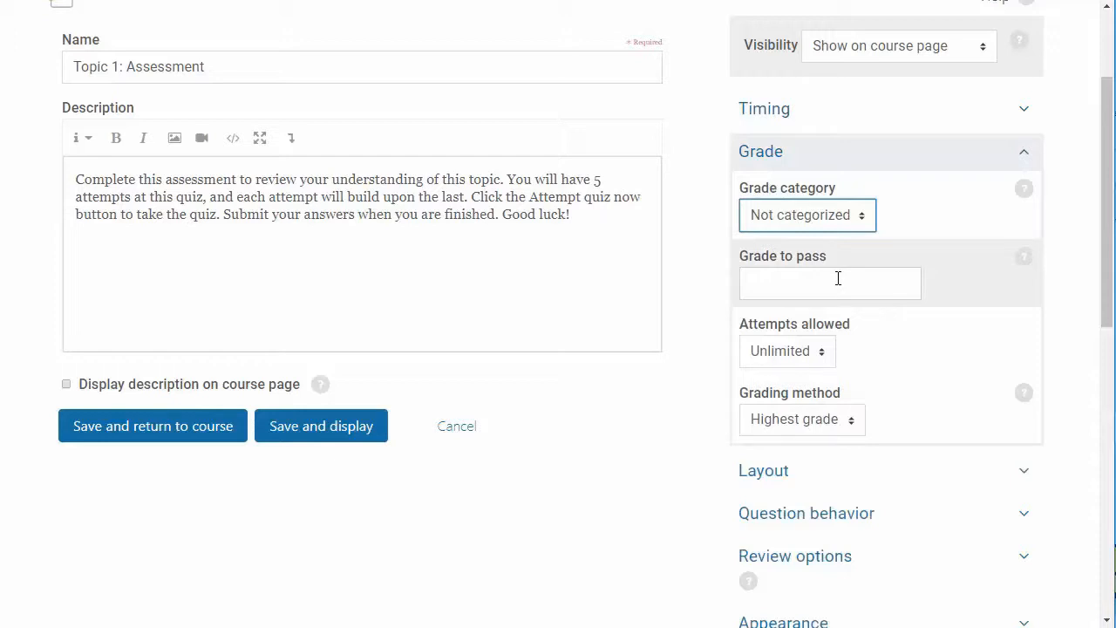
mouse_move(816, 359)
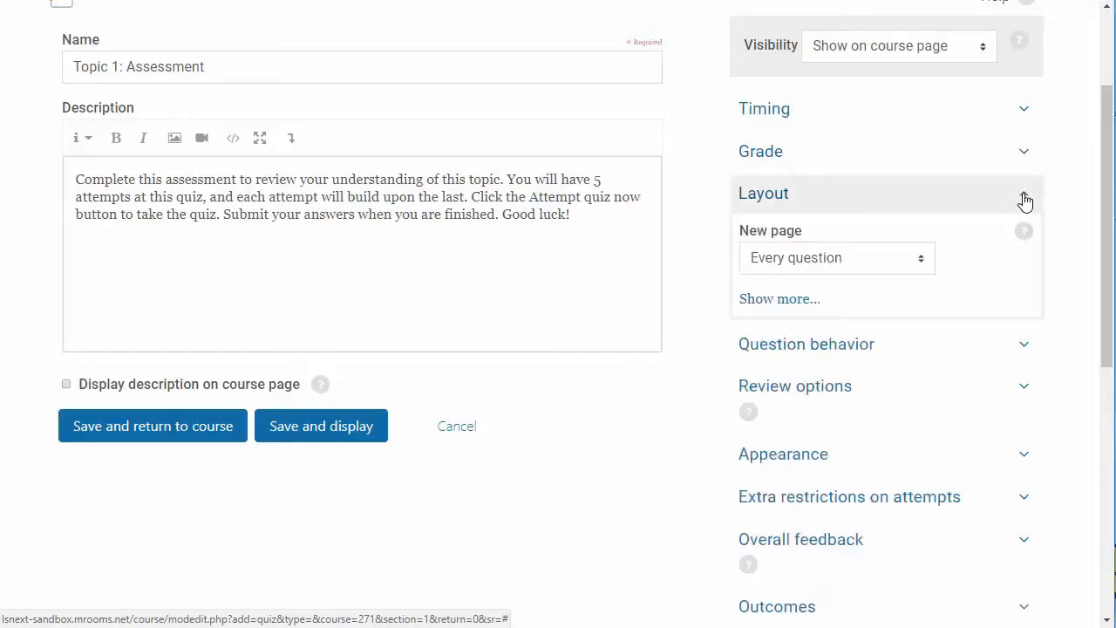
Set a new page every 3 questions and Sequential navigation in the Layout section
left_click(836, 258)
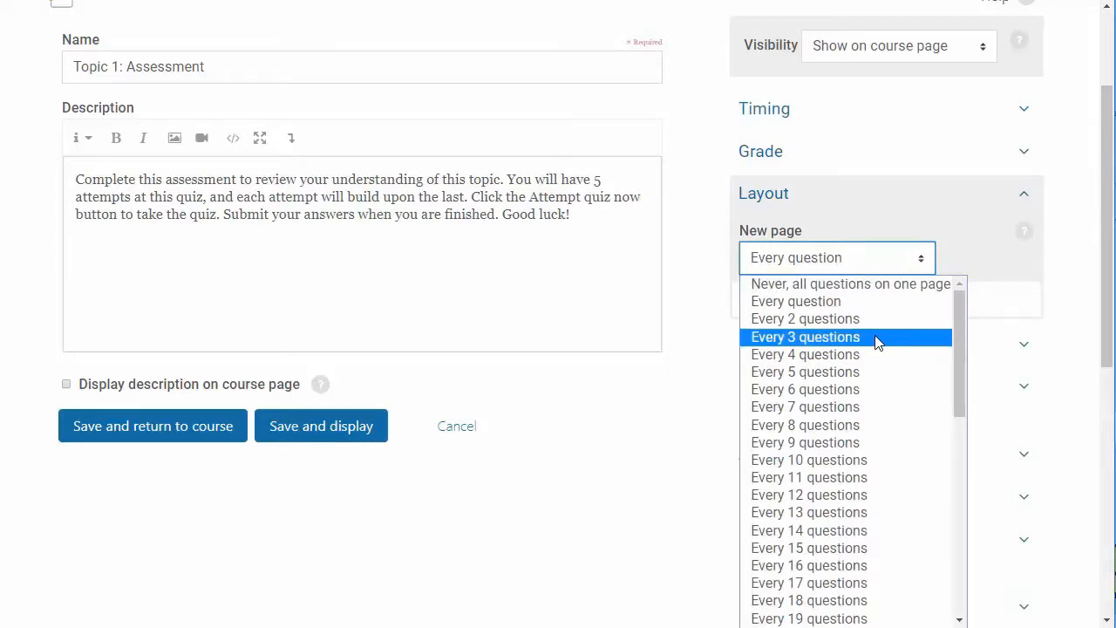
left_click(806, 336)
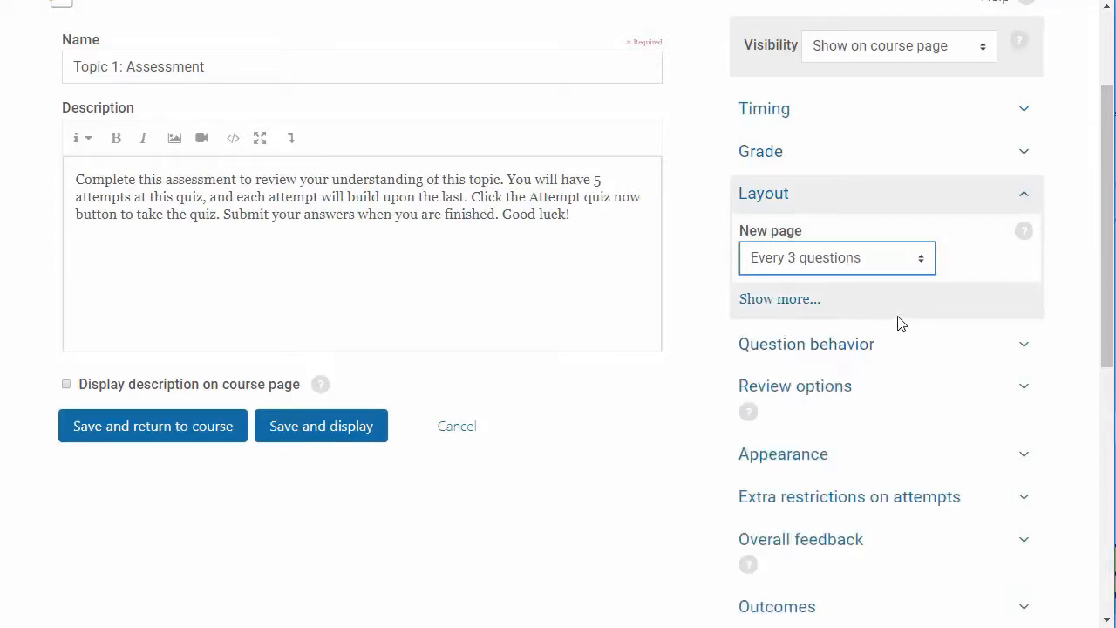
left_click(777, 298)
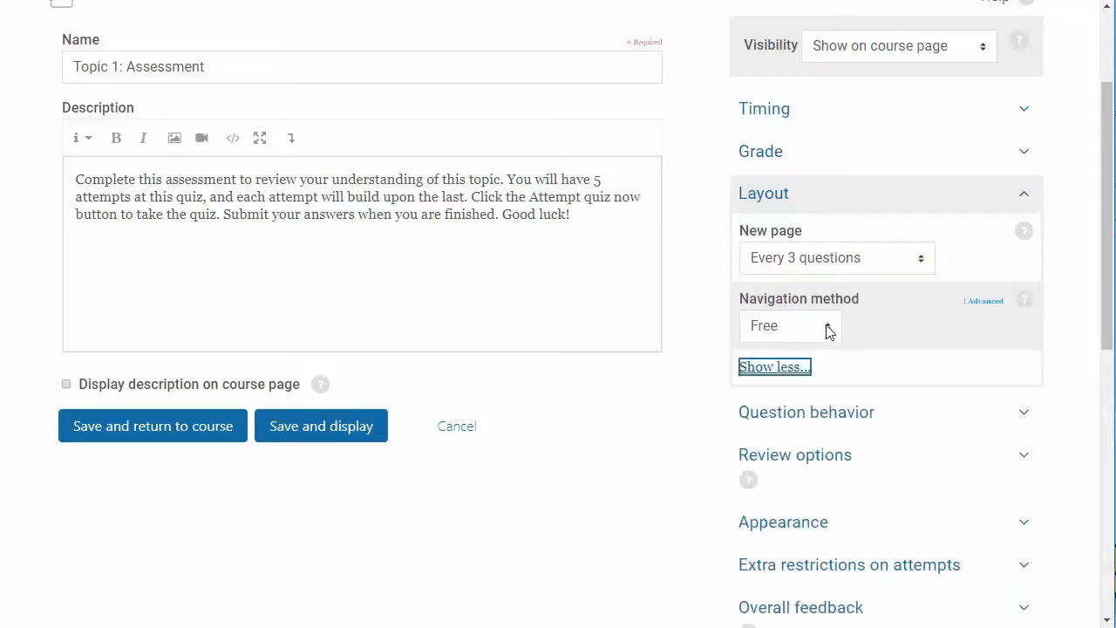
left_click(789, 326)
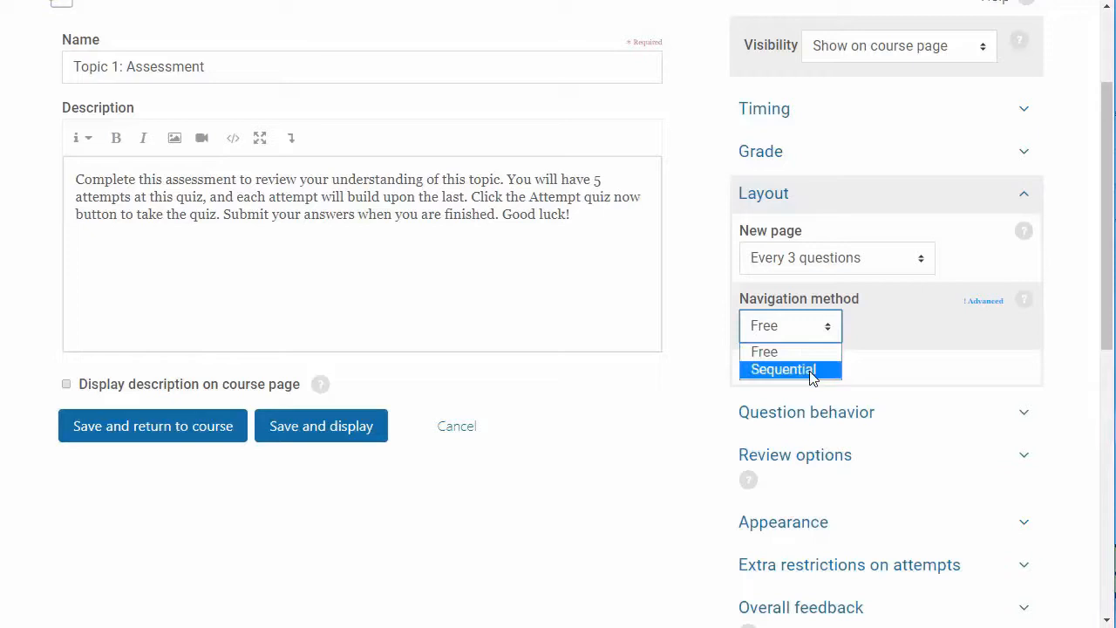
left_click(781, 370)
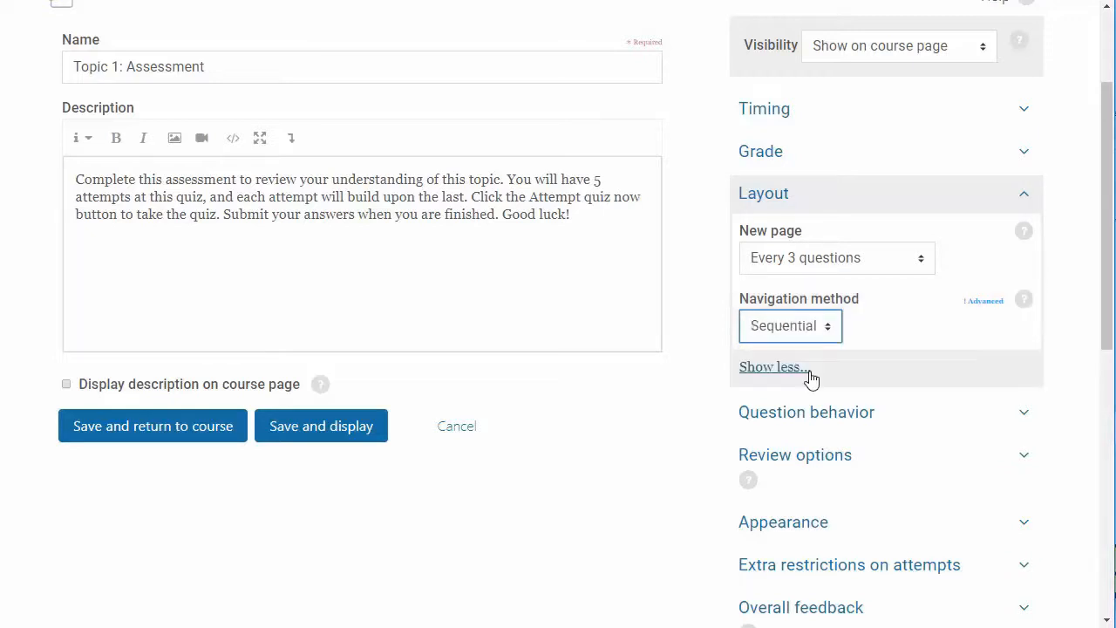
mouse_move(1027, 195)
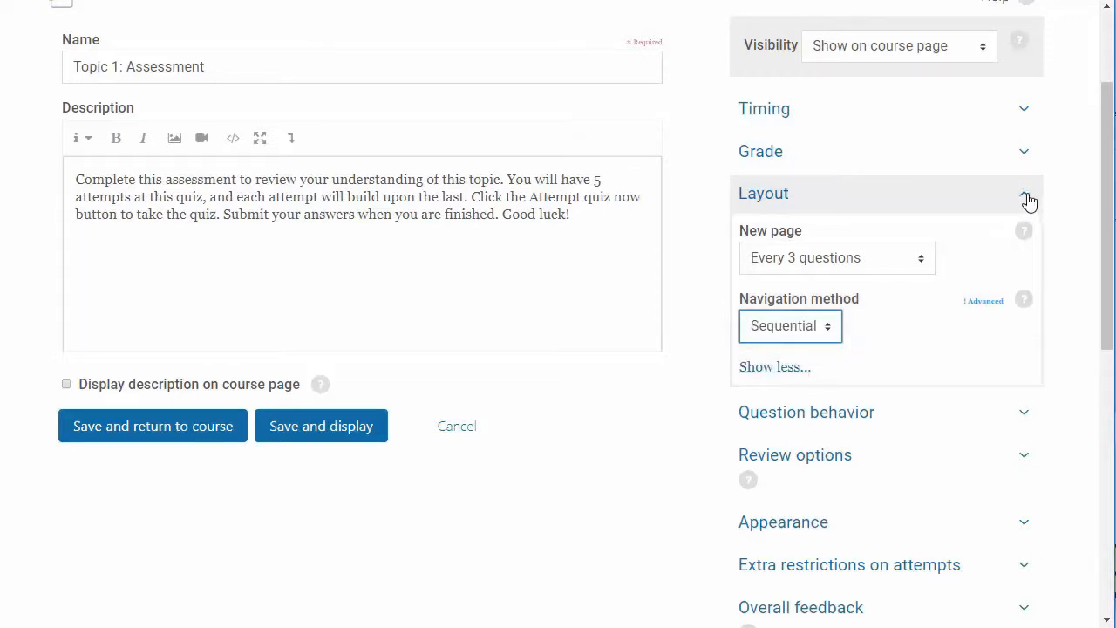
left_click(1027, 192)
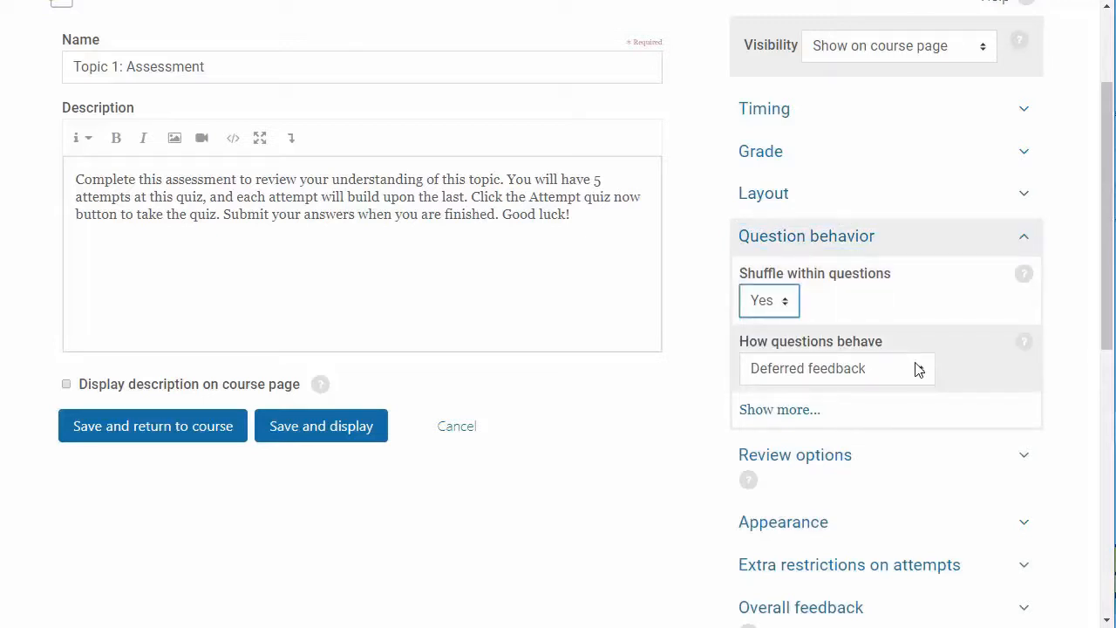
left_click(836, 368)
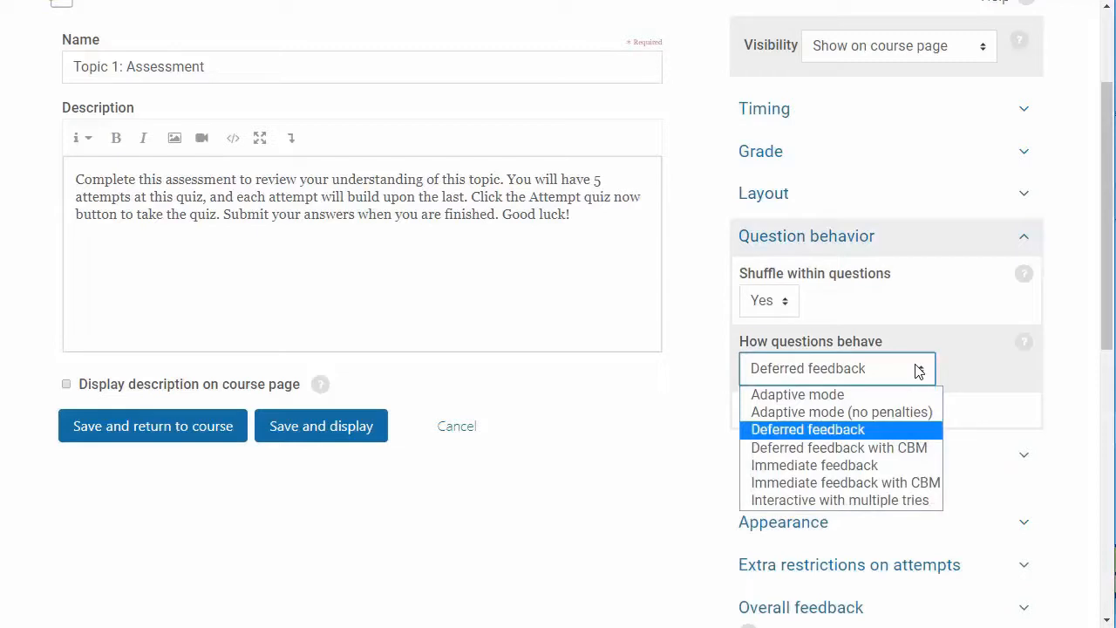
left_click(806, 429)
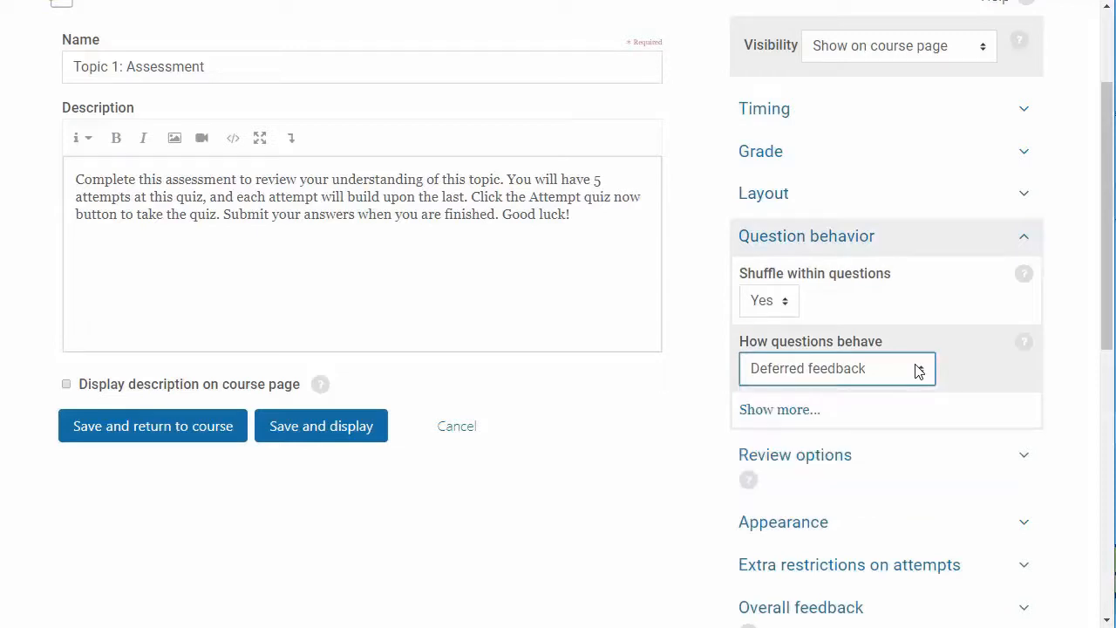
left_click(778, 408)
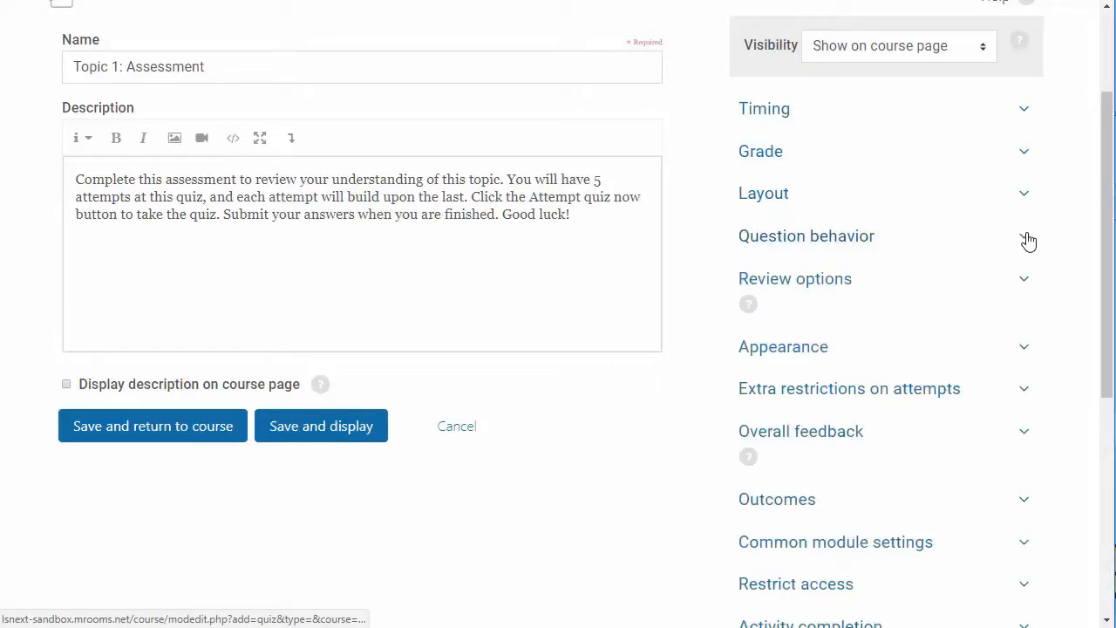
mouse_move(1018, 244)
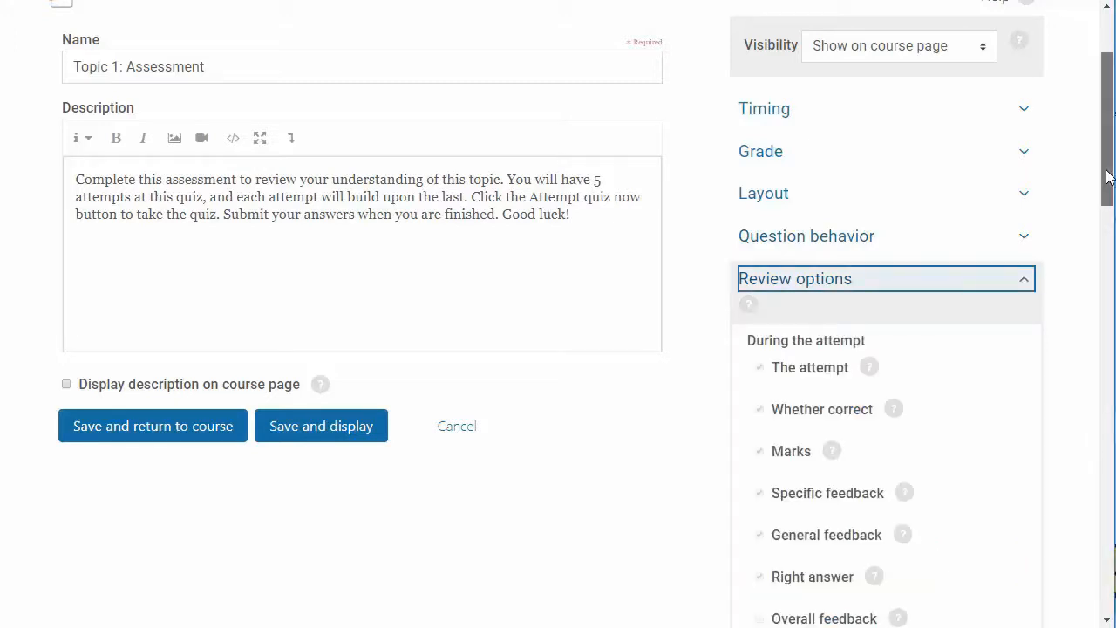
Uncheck Right answer under 'Later, while the quiz is still open' in Review options
scroll("down", 3)
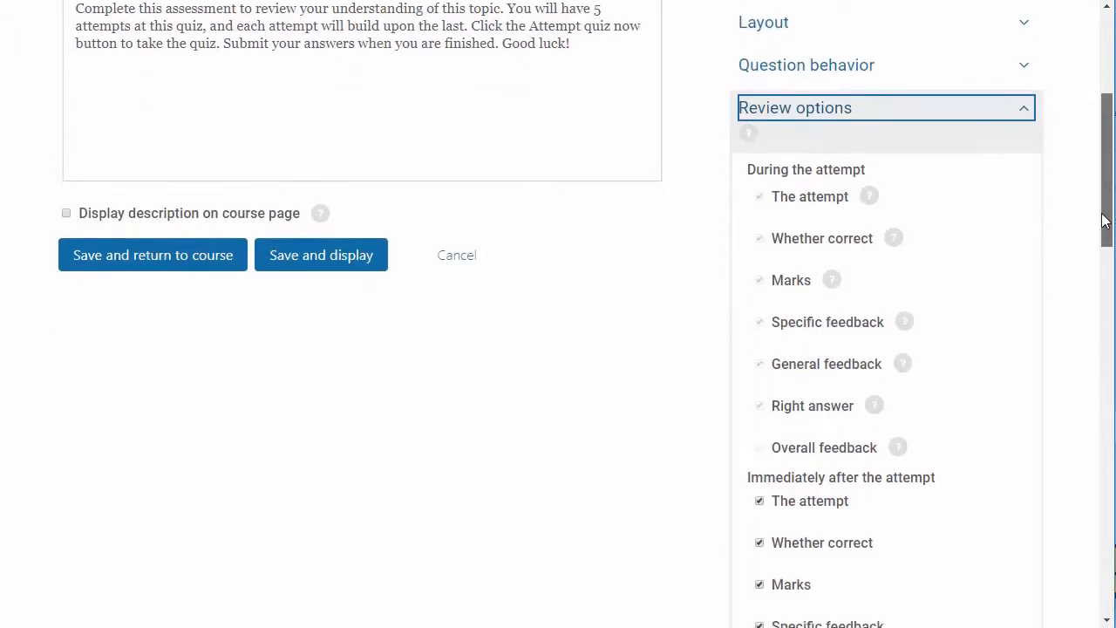
scroll("down", 3)
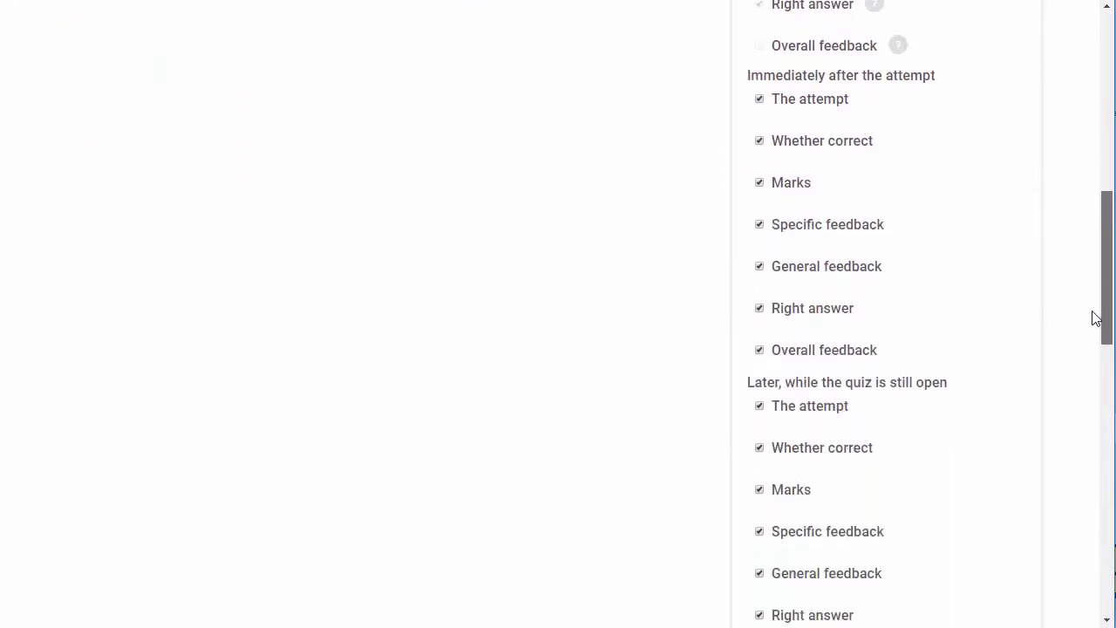
scroll("down", 3)
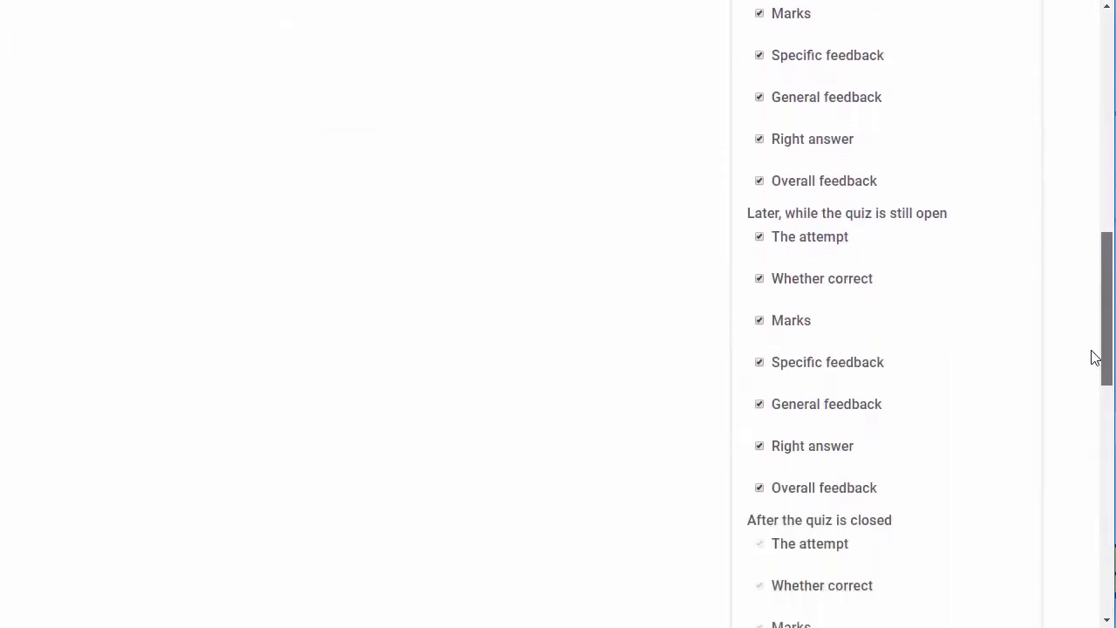
scroll("down", 3)
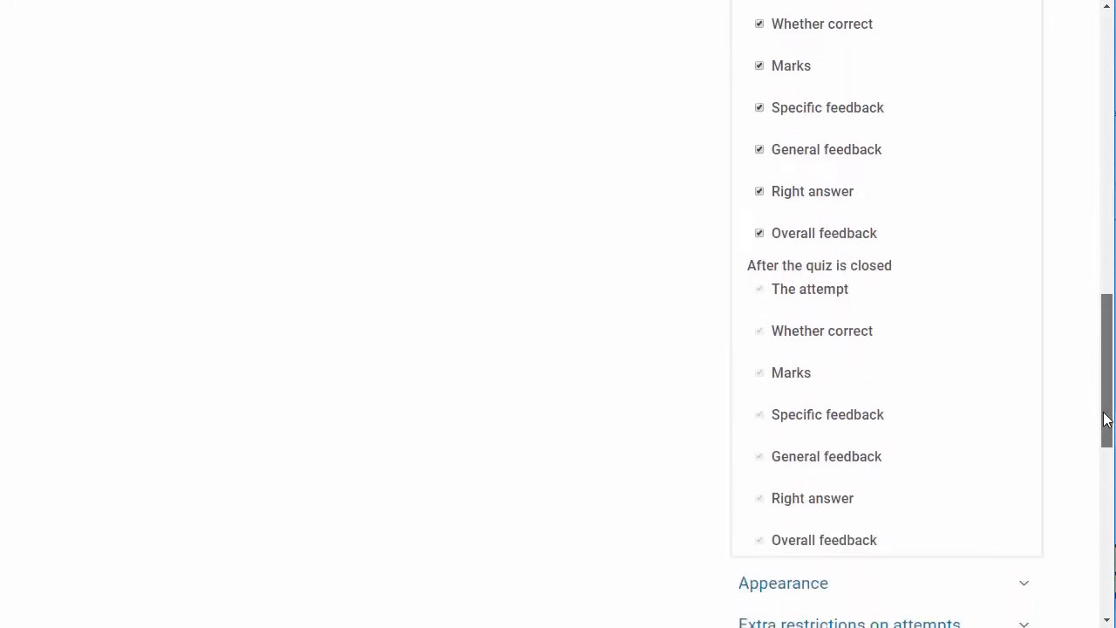
scroll("up", 3)
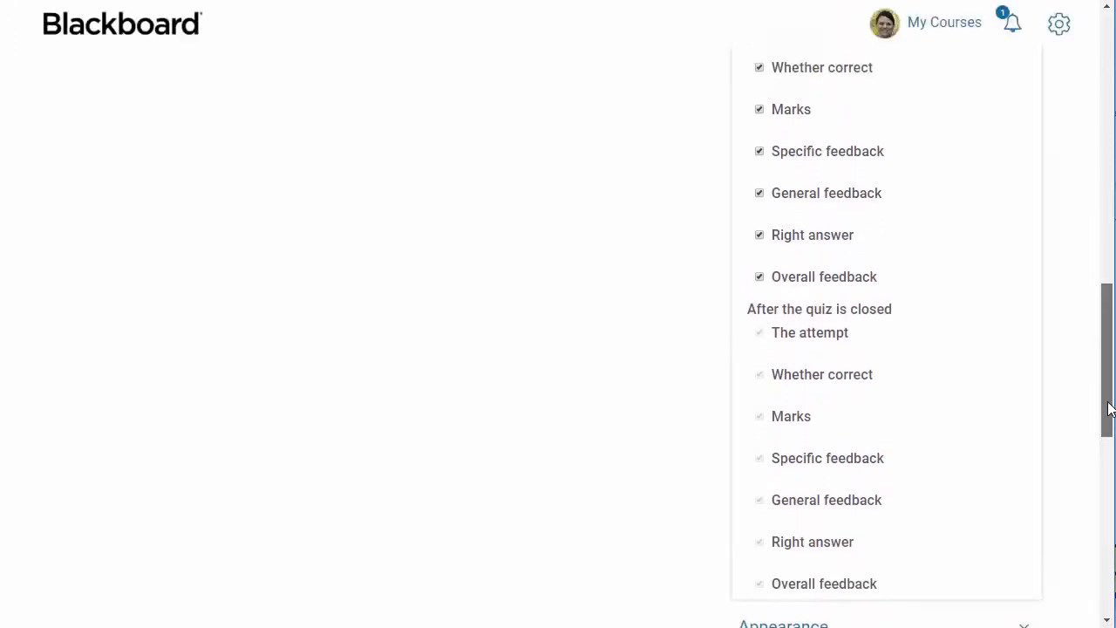
scroll("up", 3)
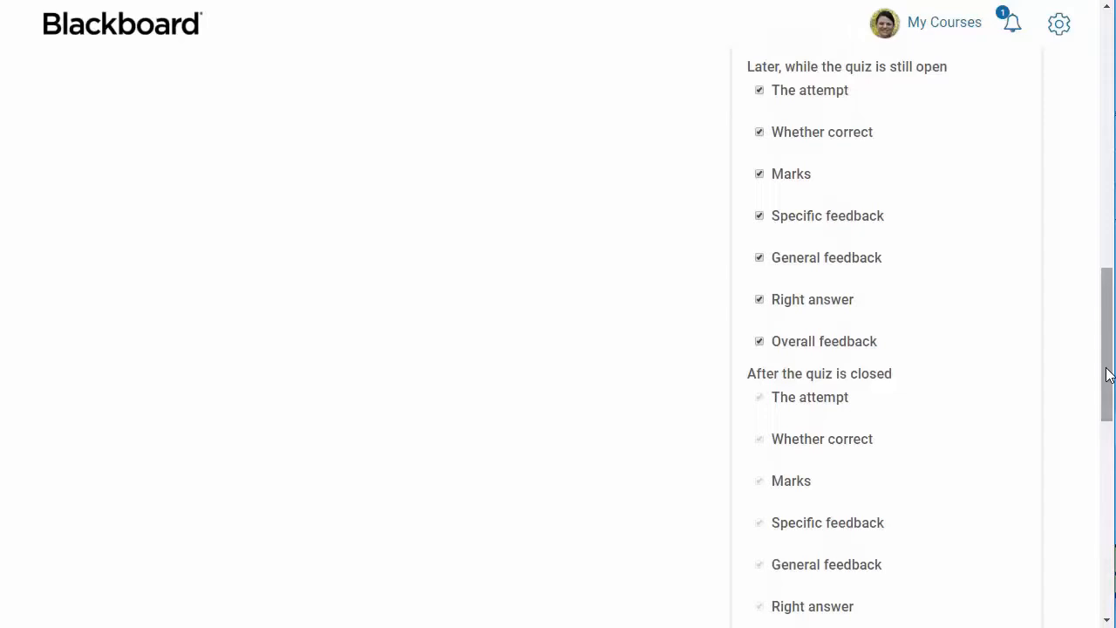
mouse_move(995, 345)
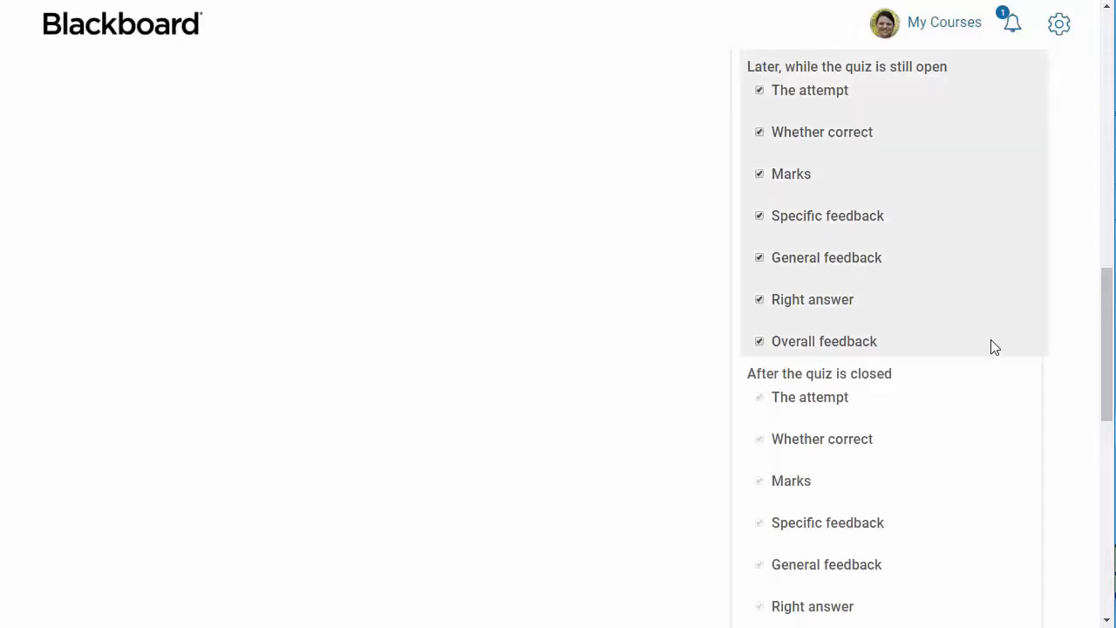
left_click(761, 300)
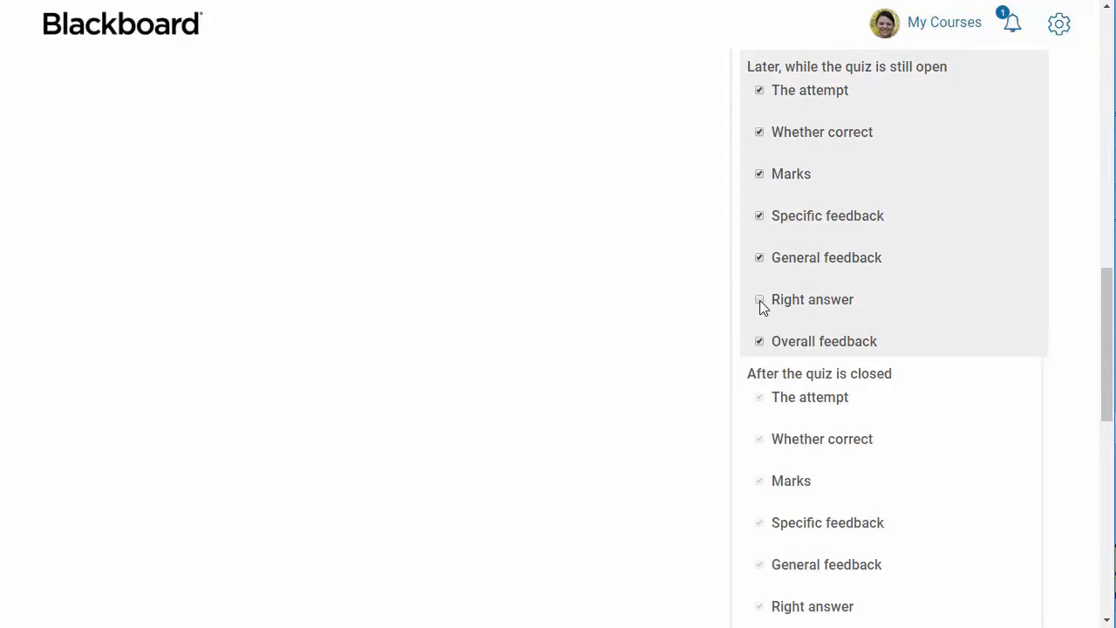
left_click(760, 300)
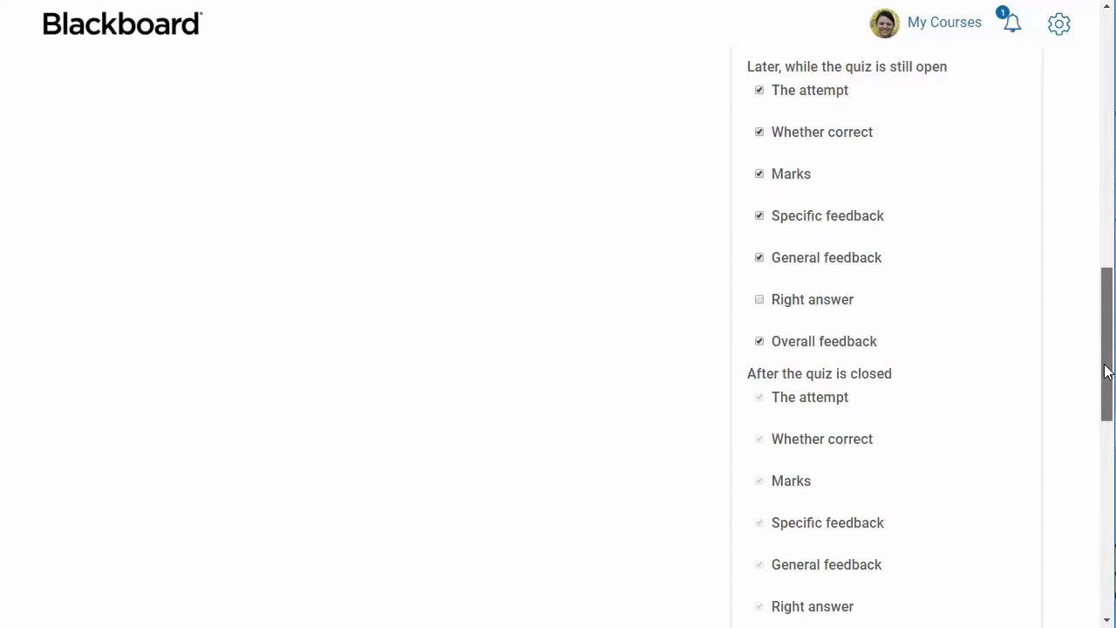
scroll("up", 3)
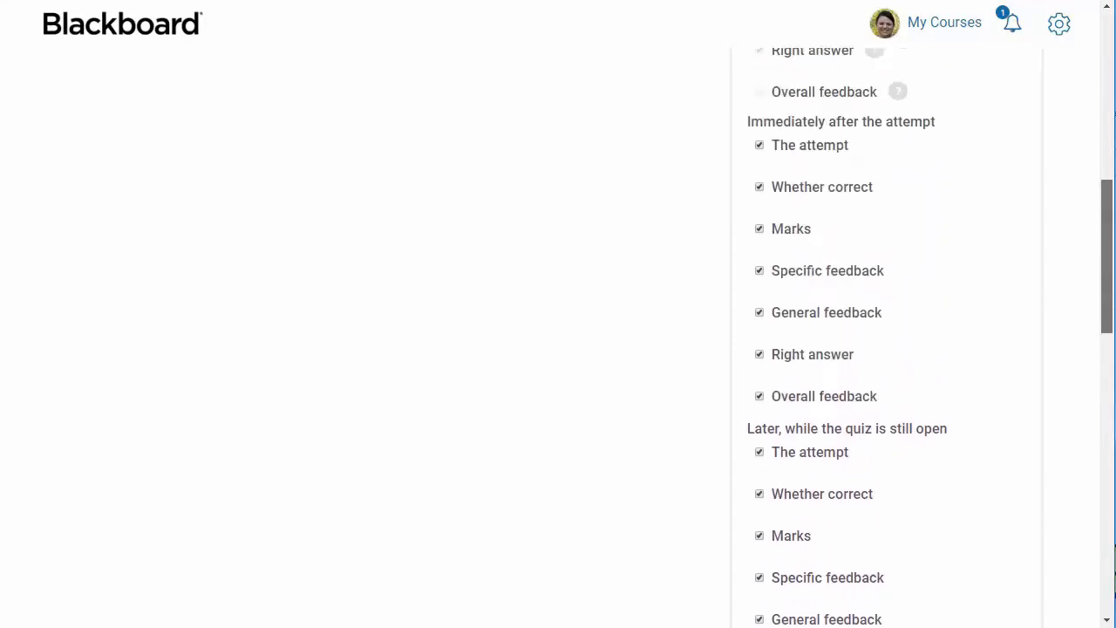
scroll("up", 3)
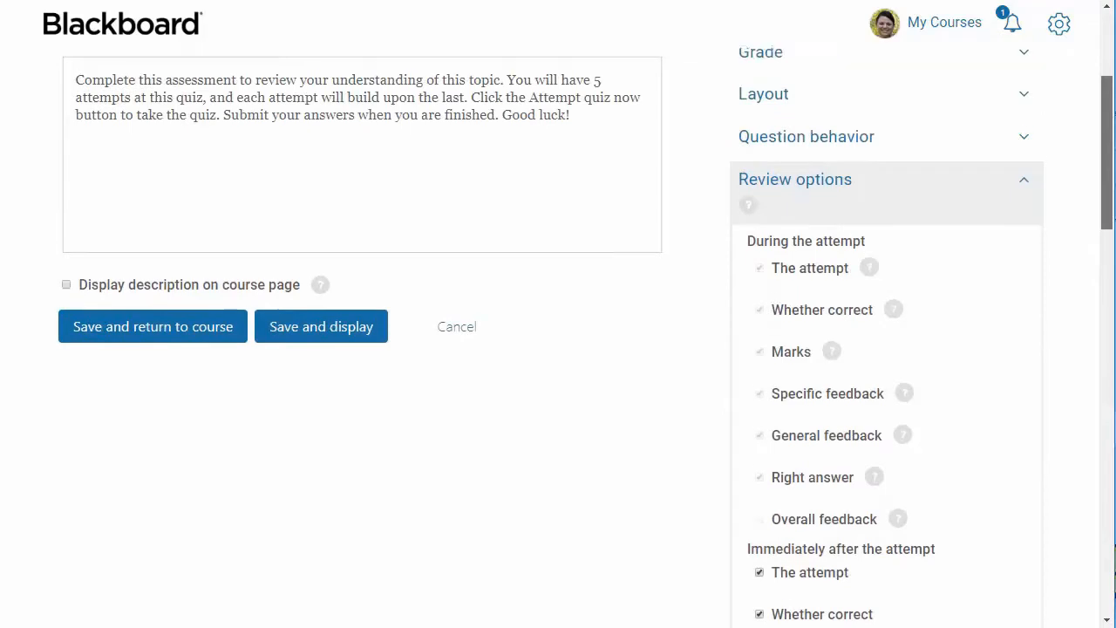
Keep 'Show the user's picture' at No image and leave the other Appearance settings at defaults
scroll("up", 3)
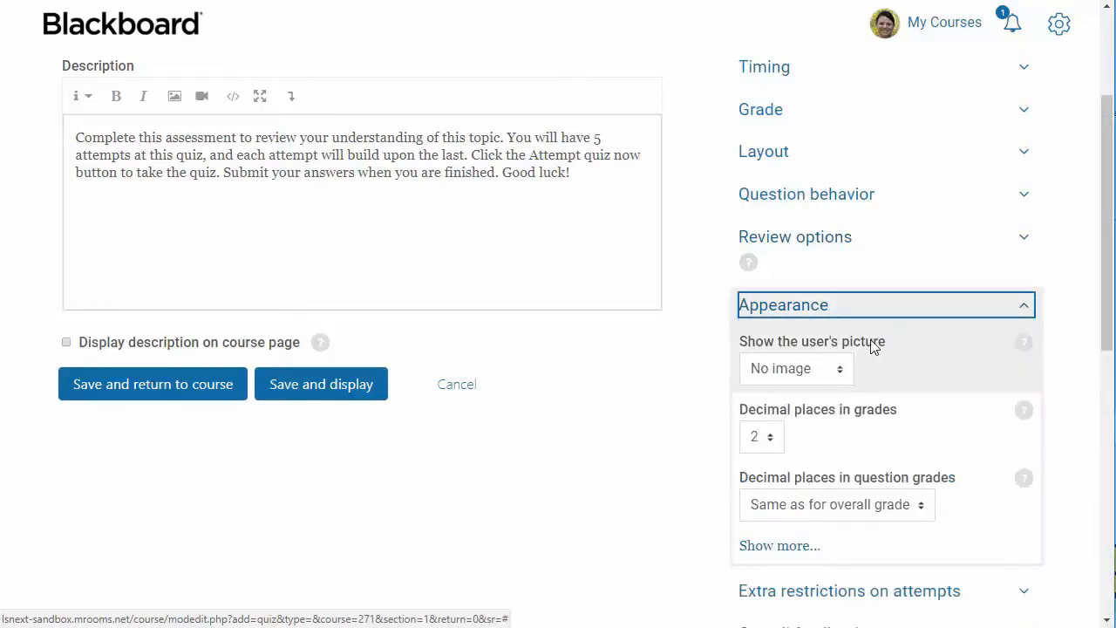
left_click(793, 368)
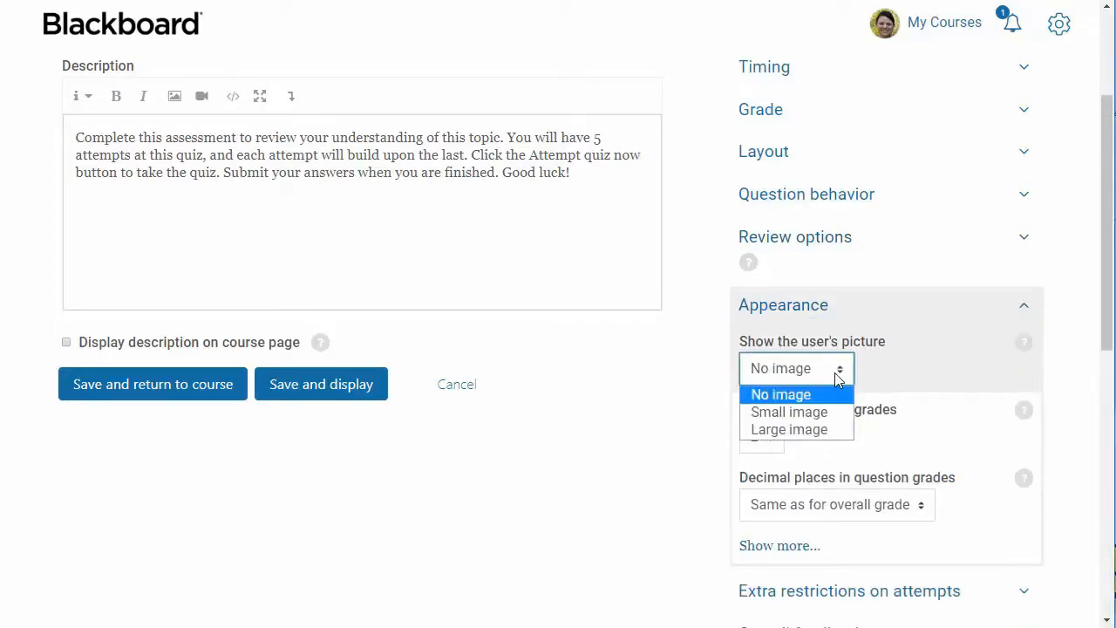
left_click(782, 394)
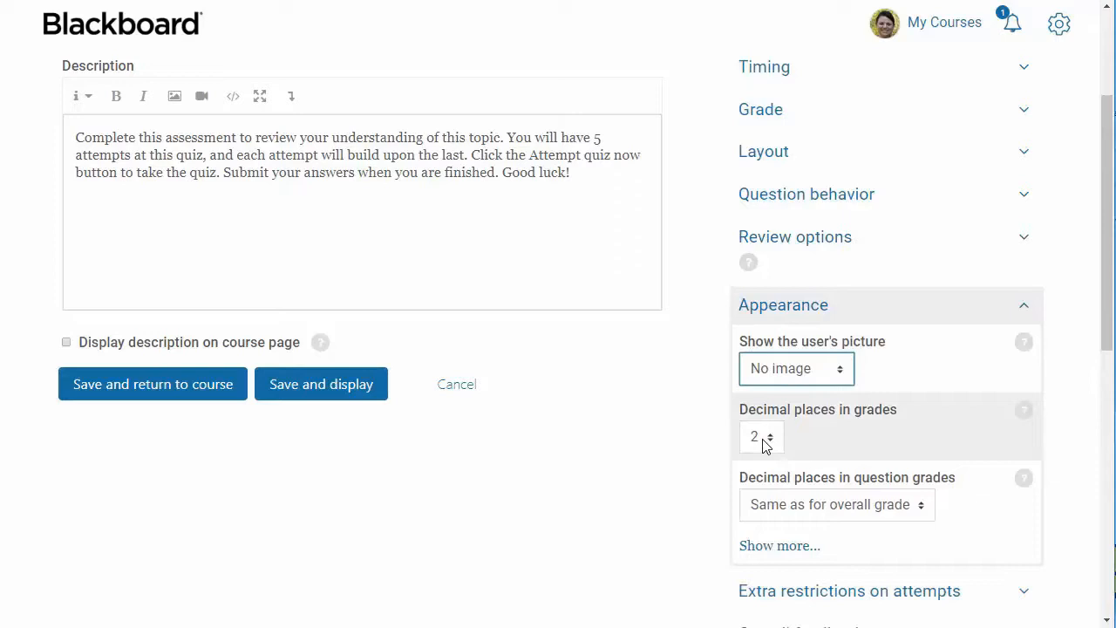
mouse_move(774, 460)
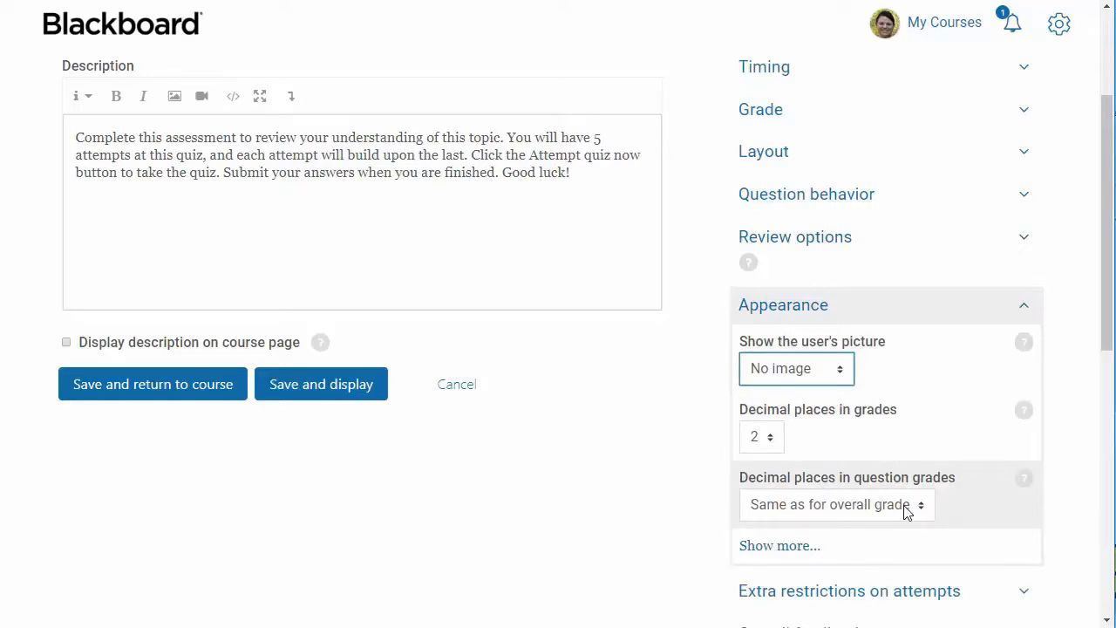
mouse_move(780, 544)
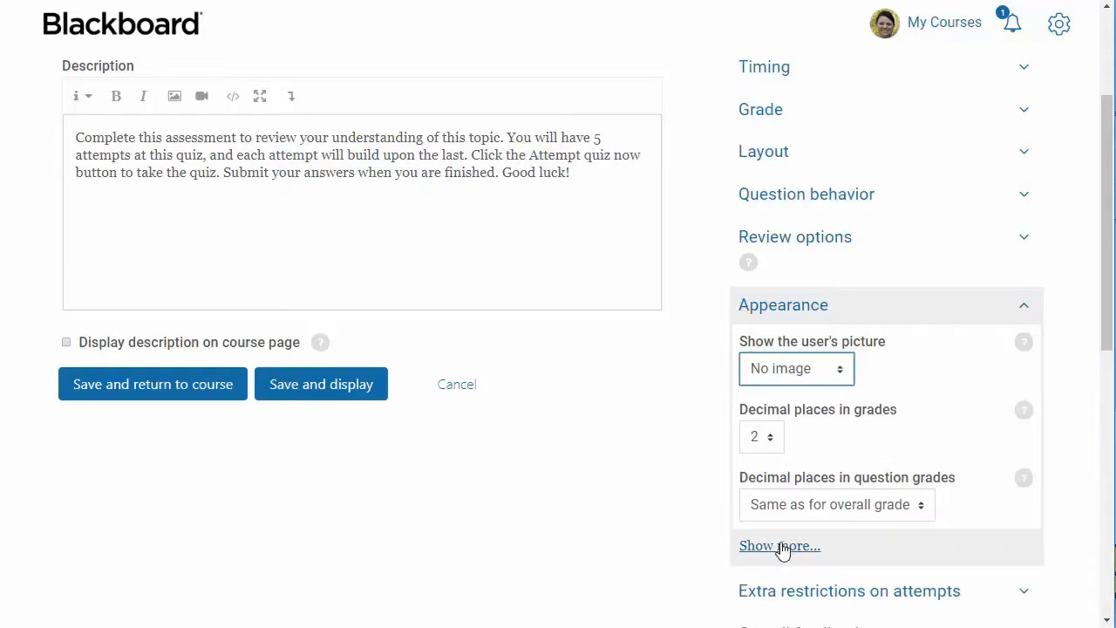
left_click(778, 544)
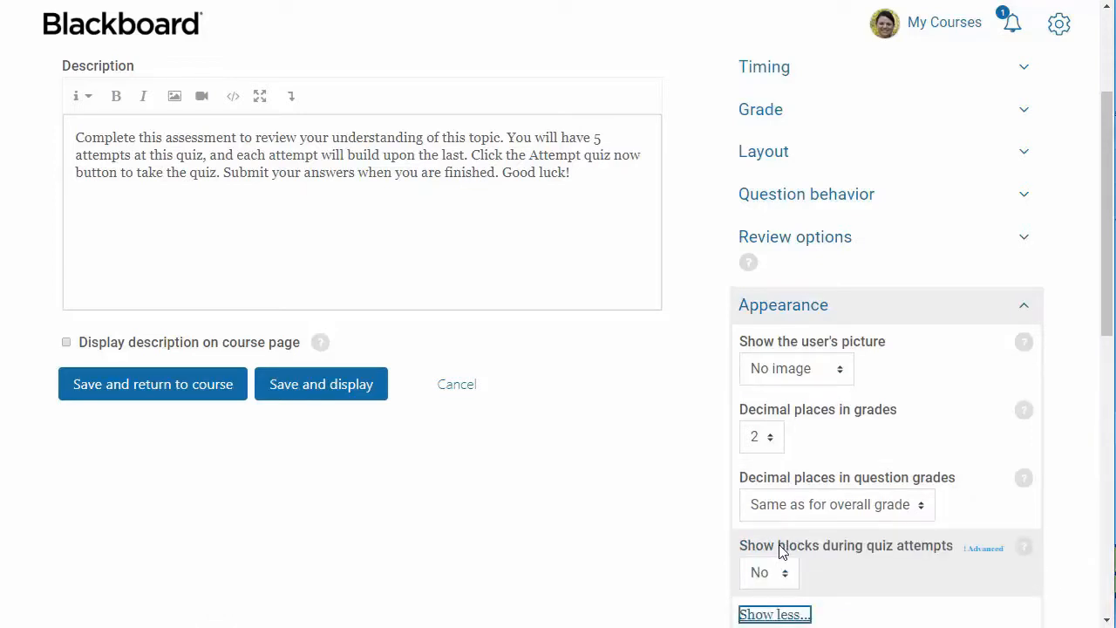
mouse_move(774, 614)
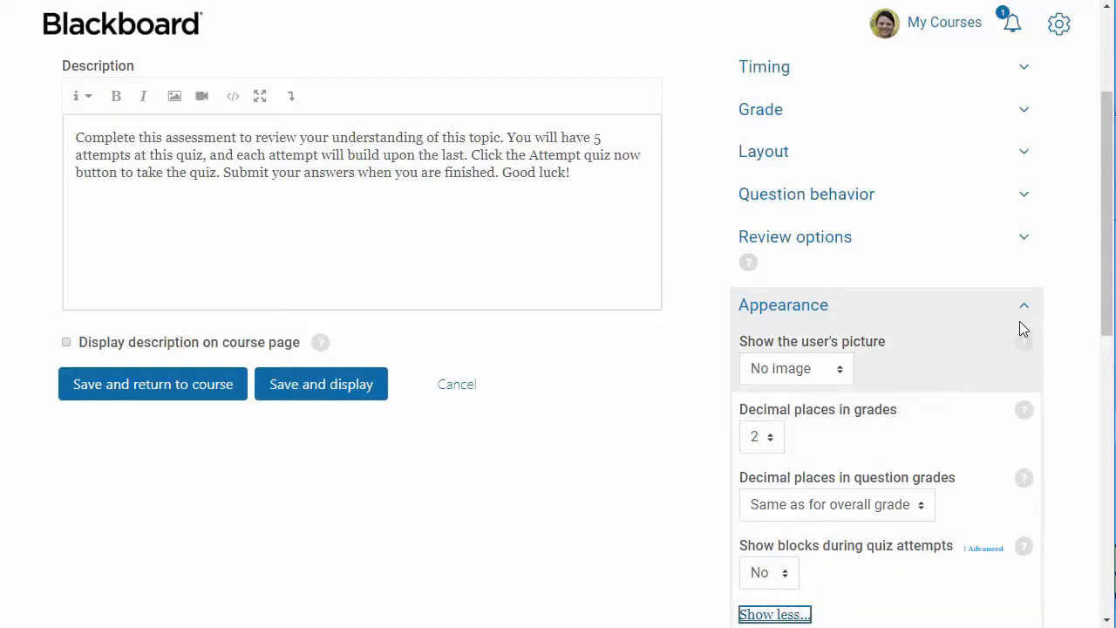
left_click(1023, 303)
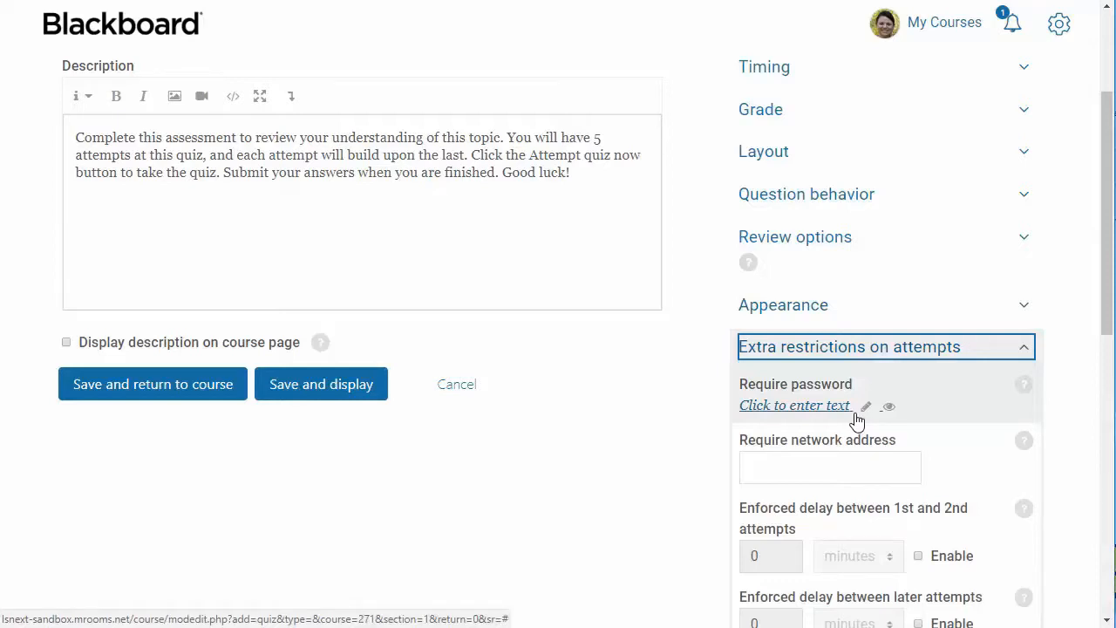
mouse_move(959, 474)
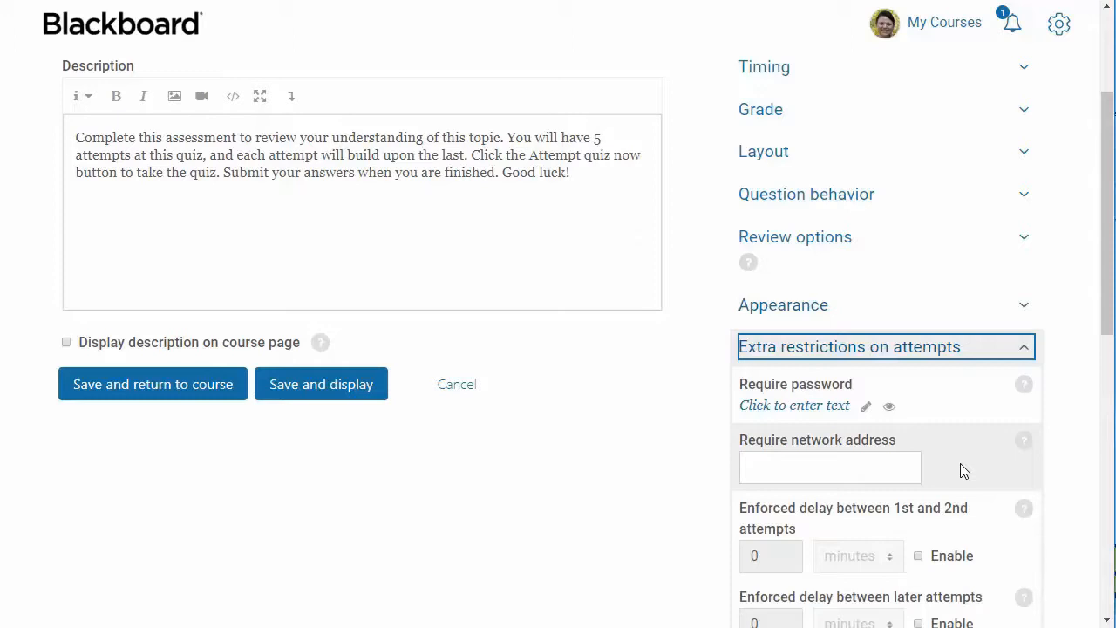
mouse_move(963, 462)
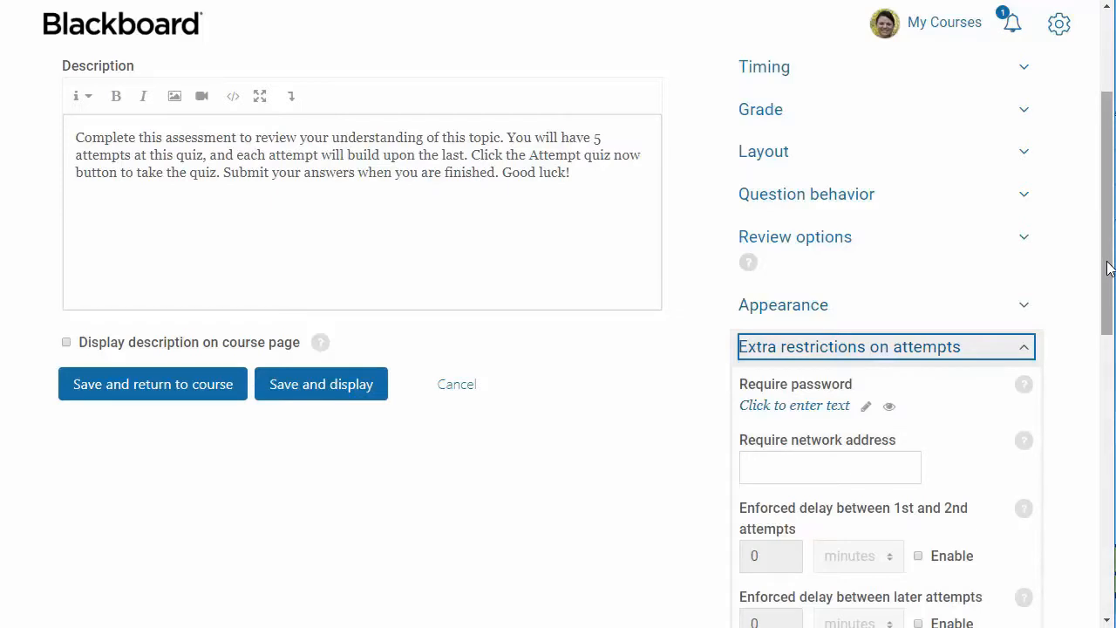
Leave the attempt delay disabled and browser security unset in Extra restrictions on attempts
scroll("down", 3)
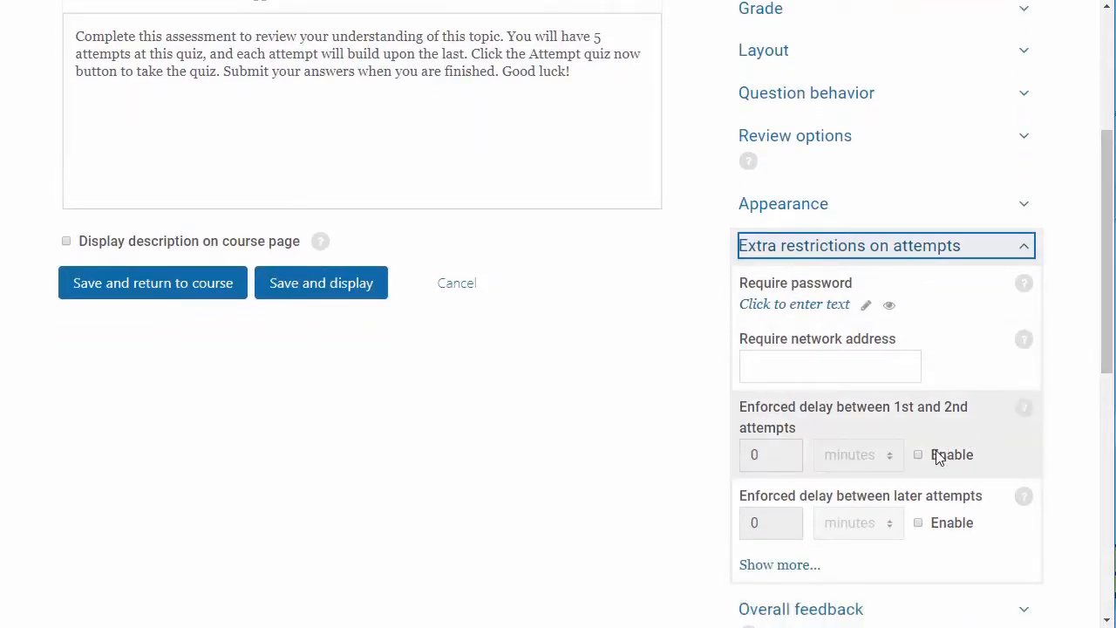
left_click(917, 453)
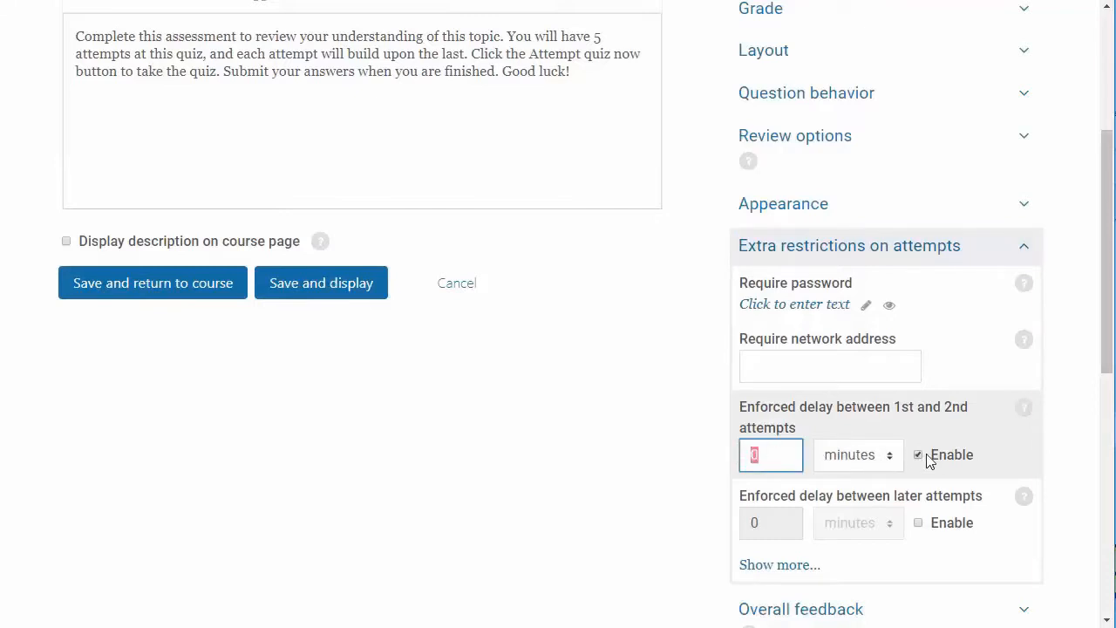
left_click(918, 453)
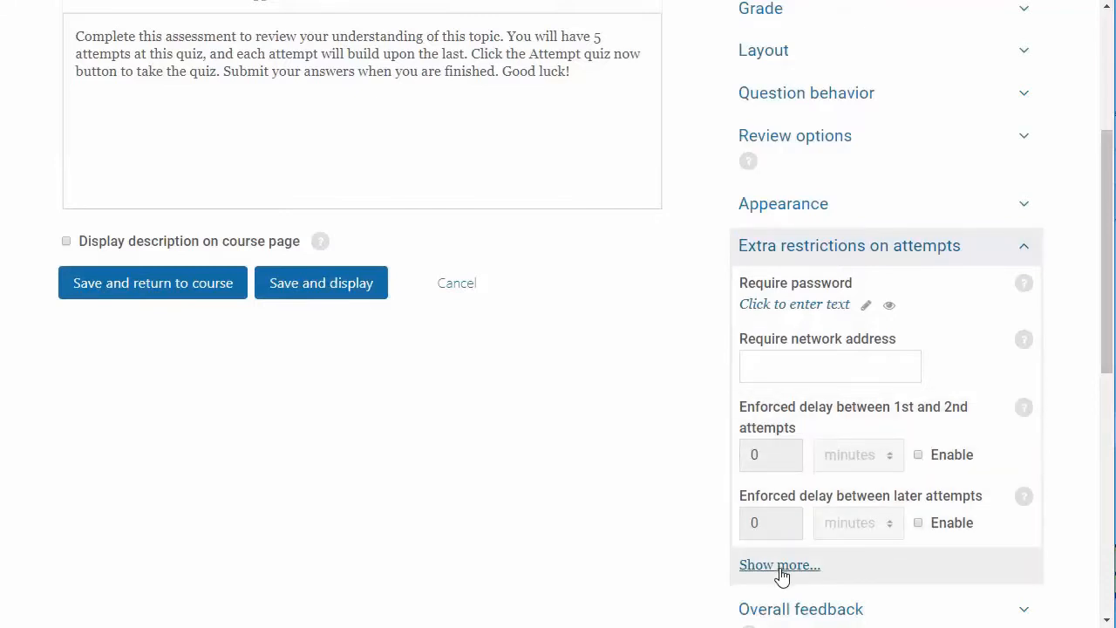
left_click(778, 565)
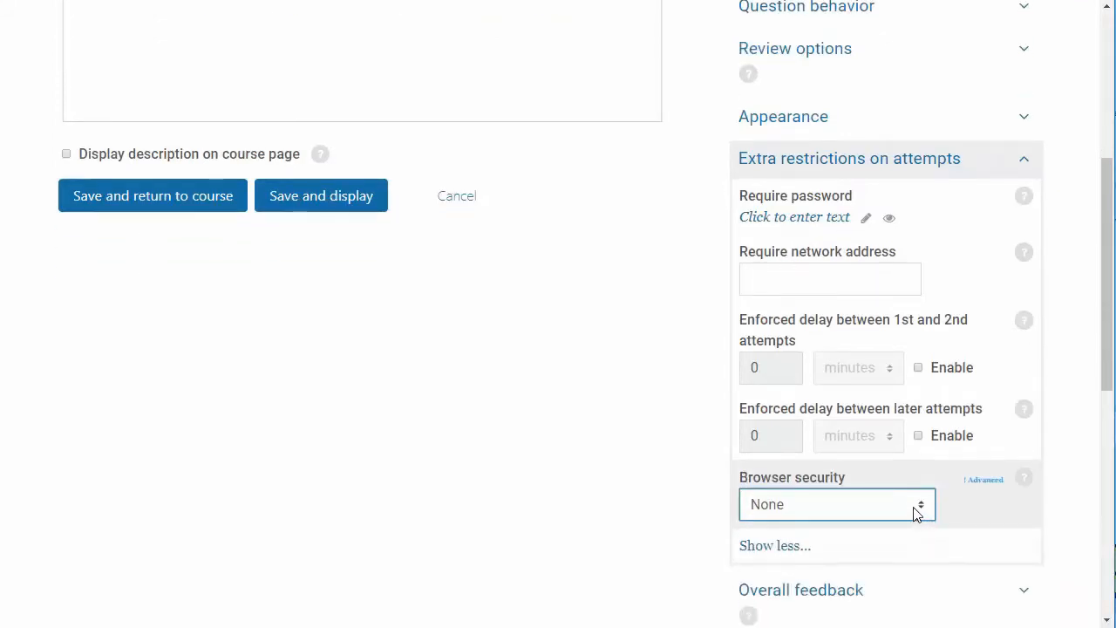
left_click(833, 504)
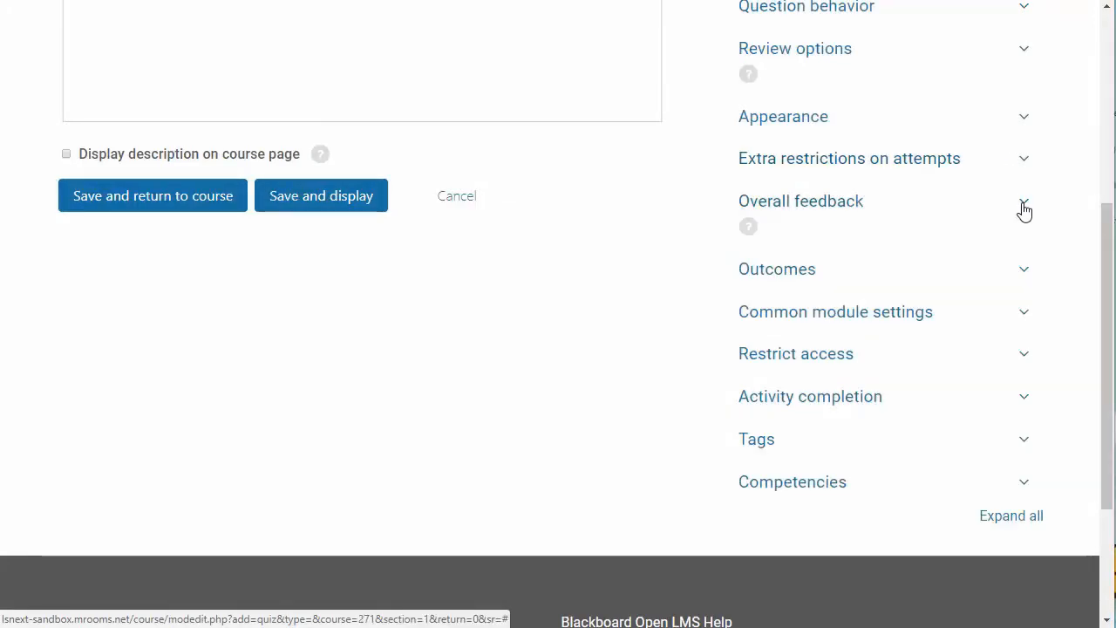
left_click(1023, 209)
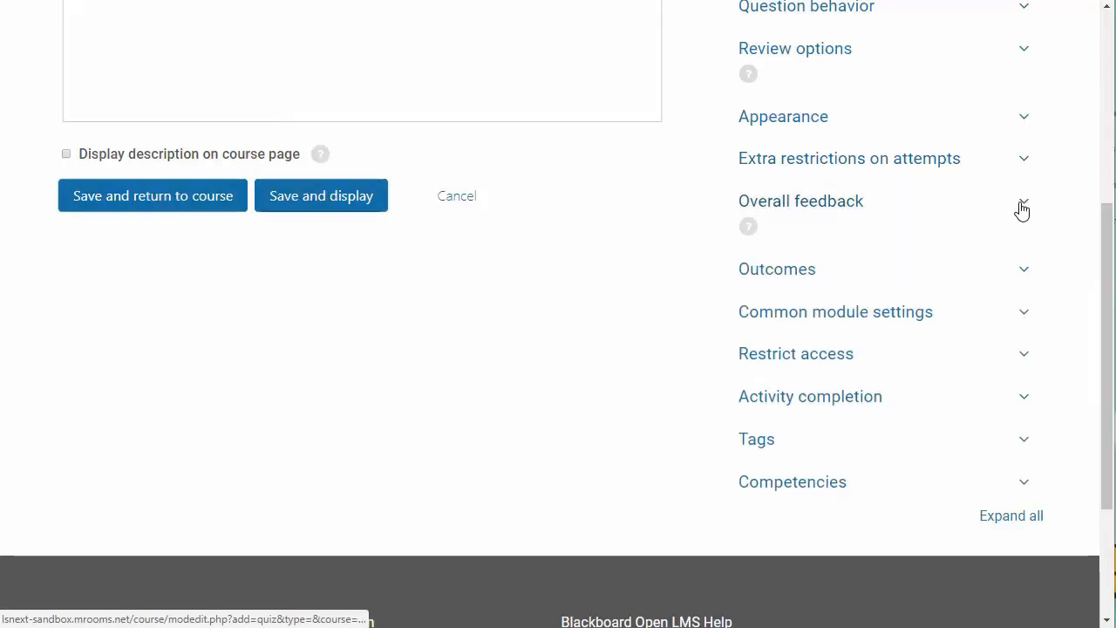
mouse_move(1026, 405)
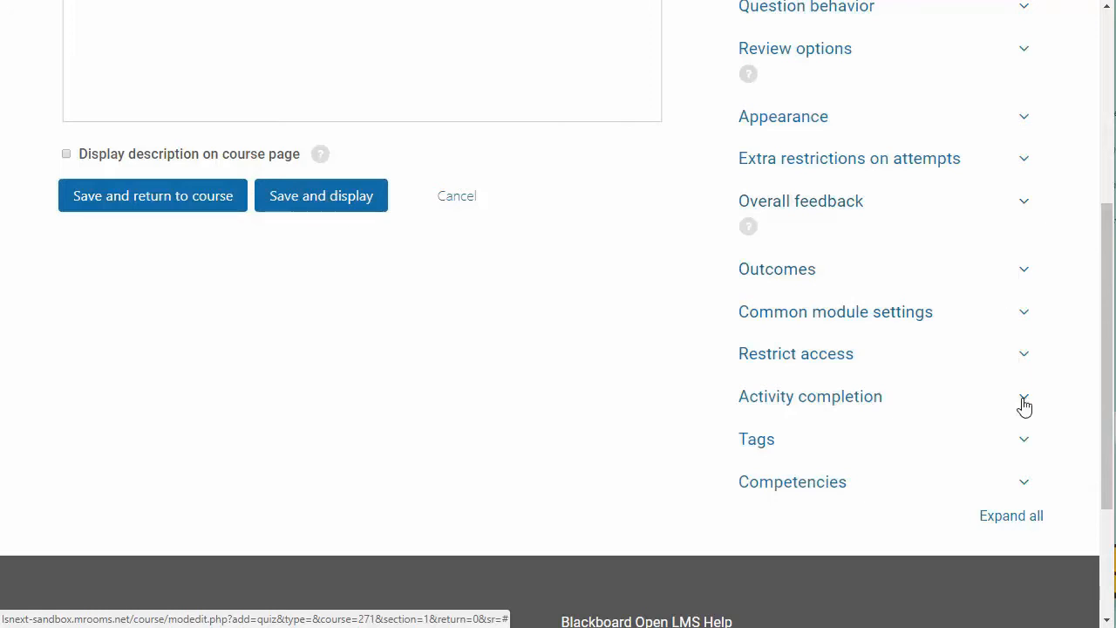
Keep completion tracking at 'Students can manually mark the activity as completed'
left_click(810, 396)
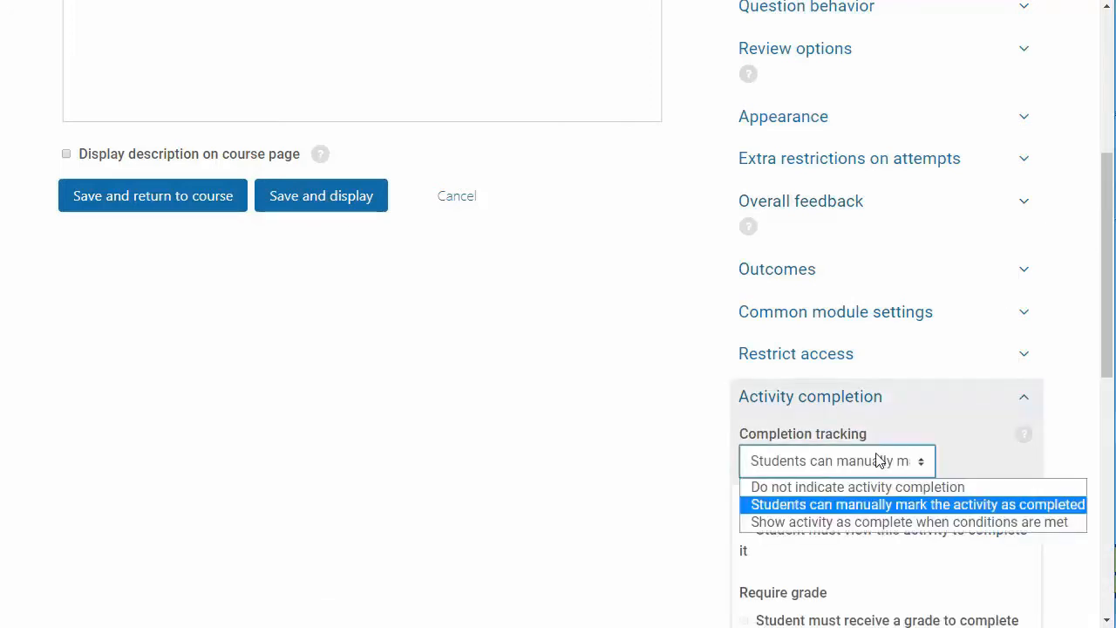
left_click(907, 521)
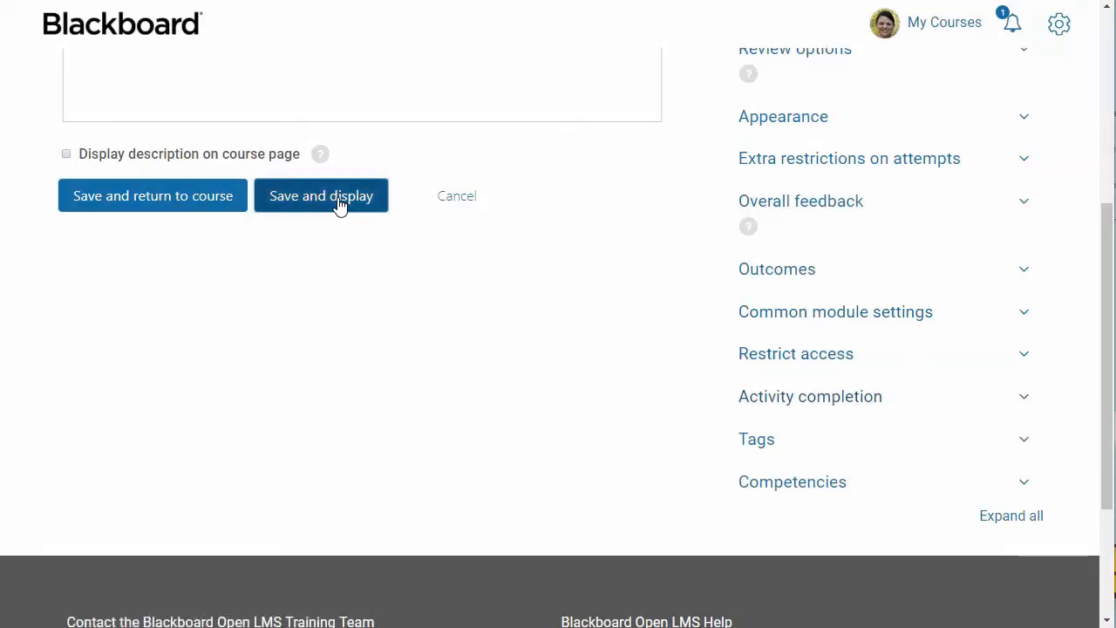
Save and display the Topic 1: Assessment quiz page with no questions yet
left_click(321, 195)
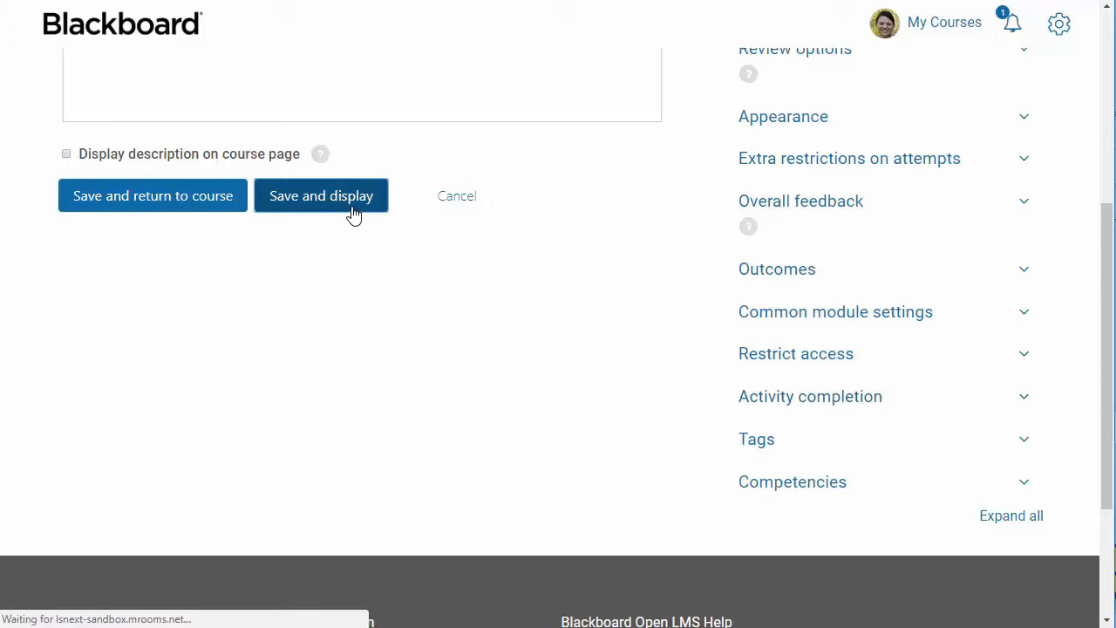
left_click(320, 196)
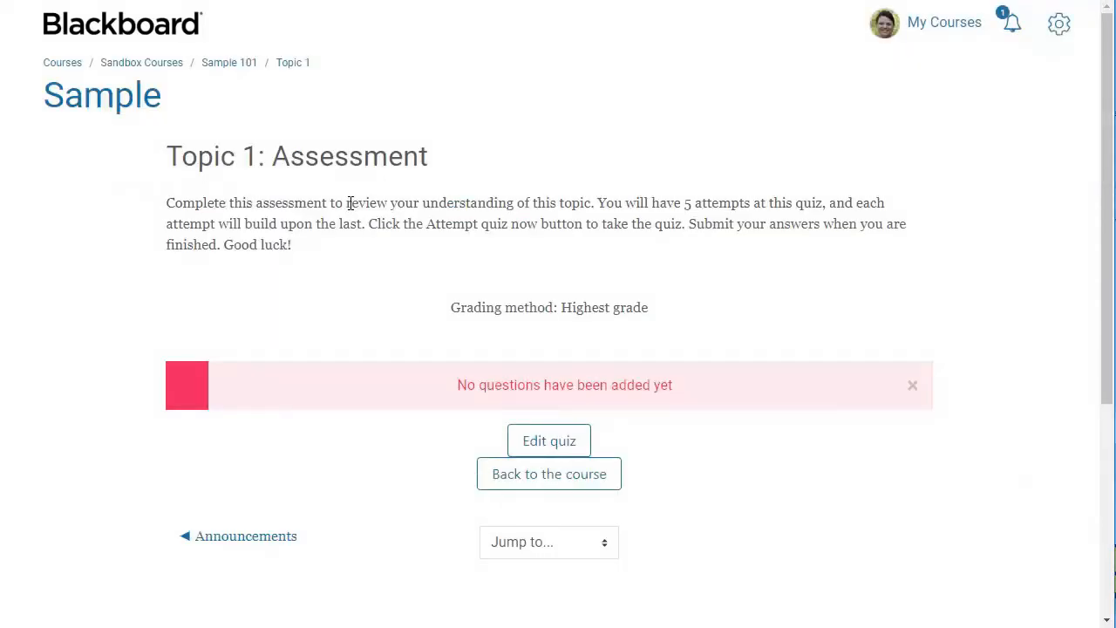